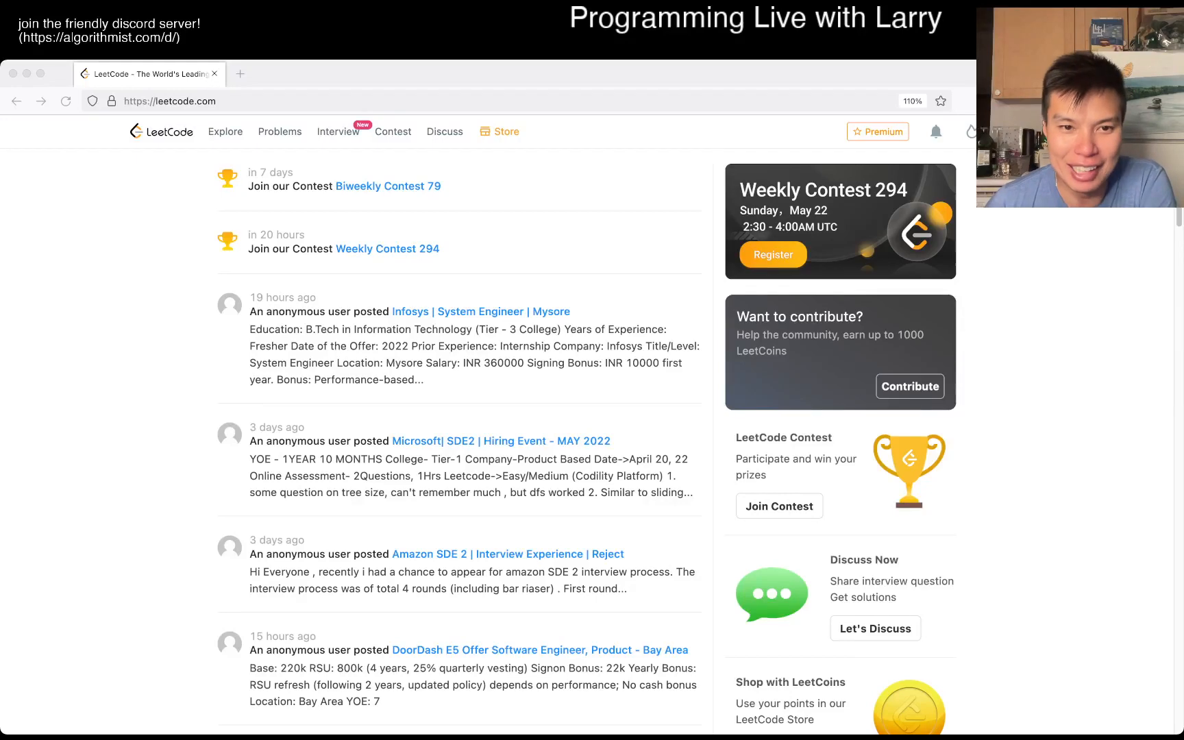
Open problem 322 Coin Change from Problems with the Python3 starter code.
left_click(337, 132)
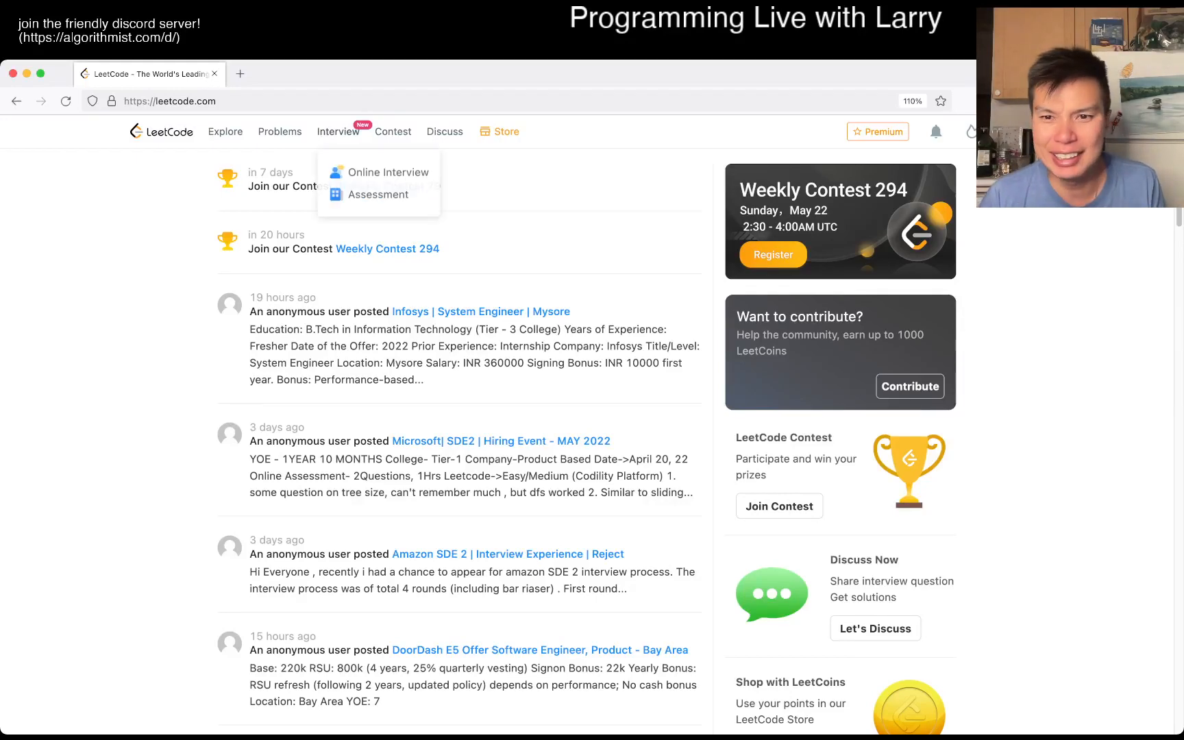
left_click(280, 131)
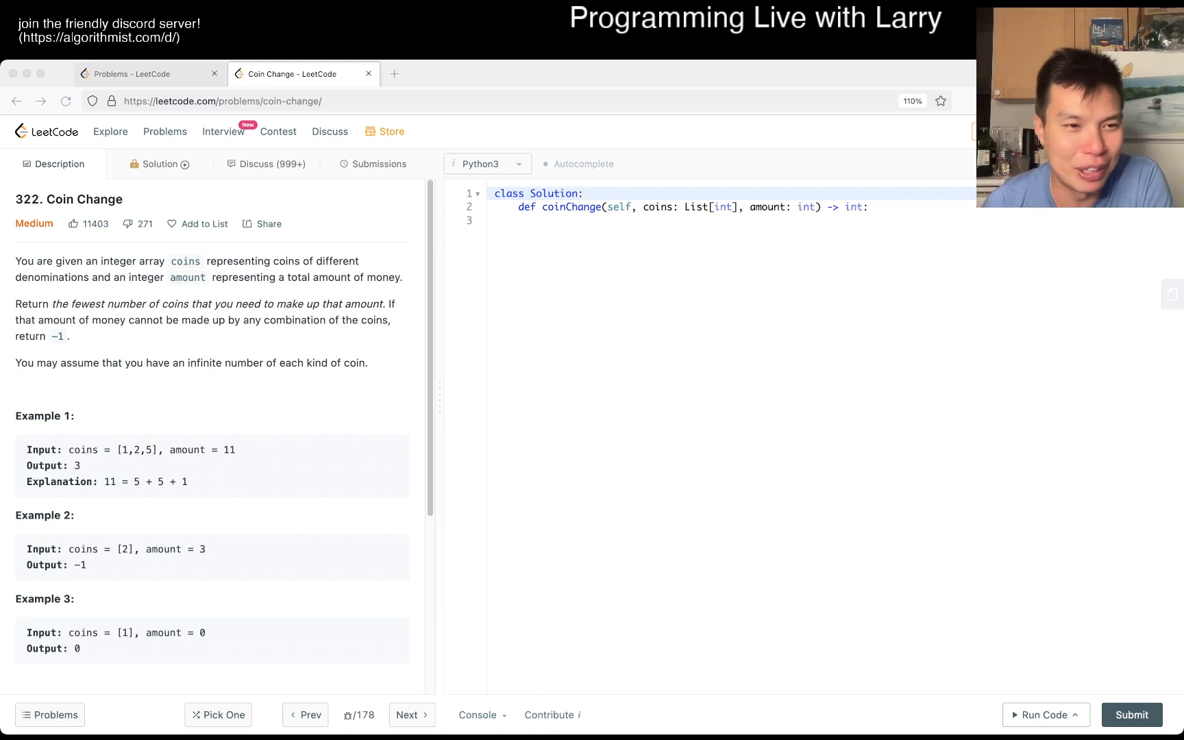
Scroll through the Coin Change description, examples and constraints.
scroll("down", 3)
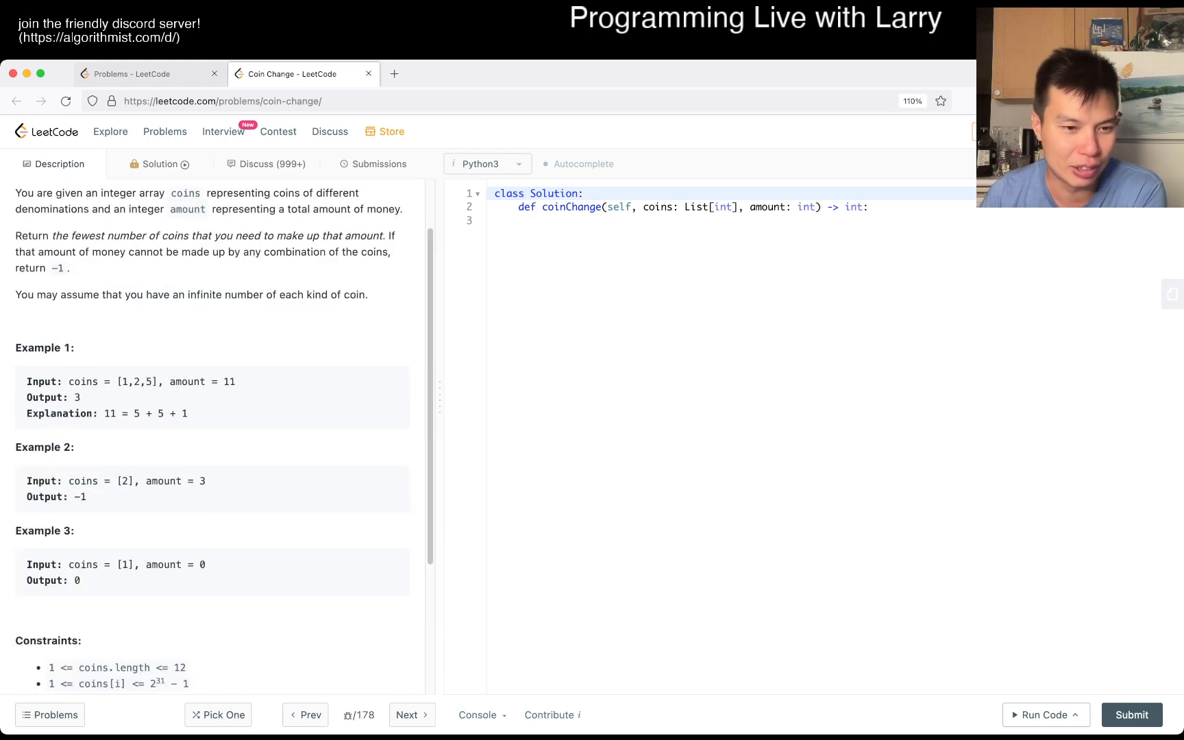
scroll("down", 3)
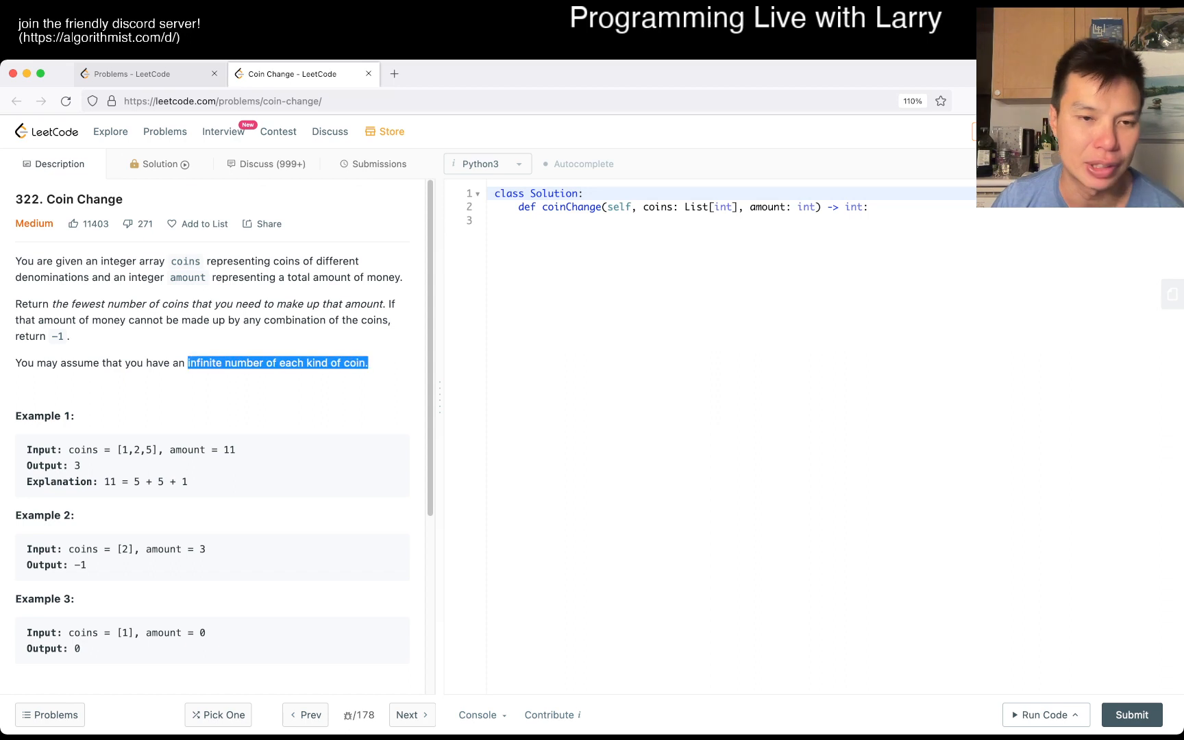
scroll("down", 3)
type("def cou")
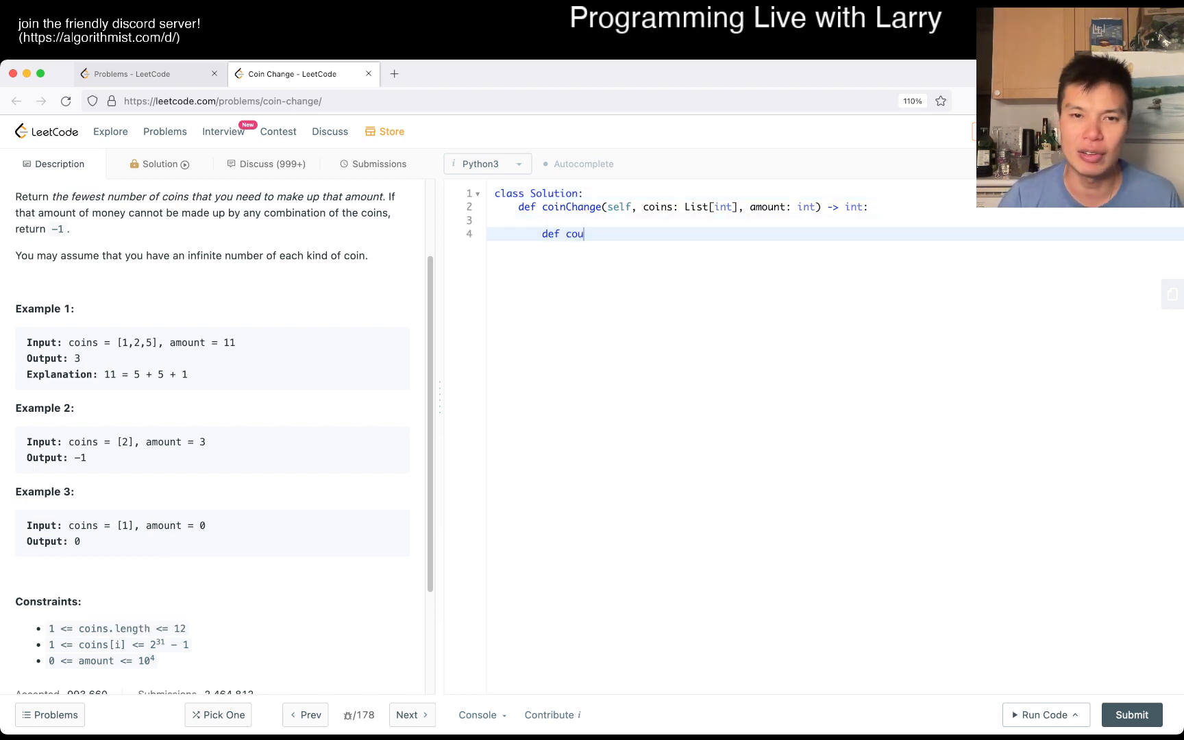
Name the nested helper getMin with the signature getMin(amount).
type("get")
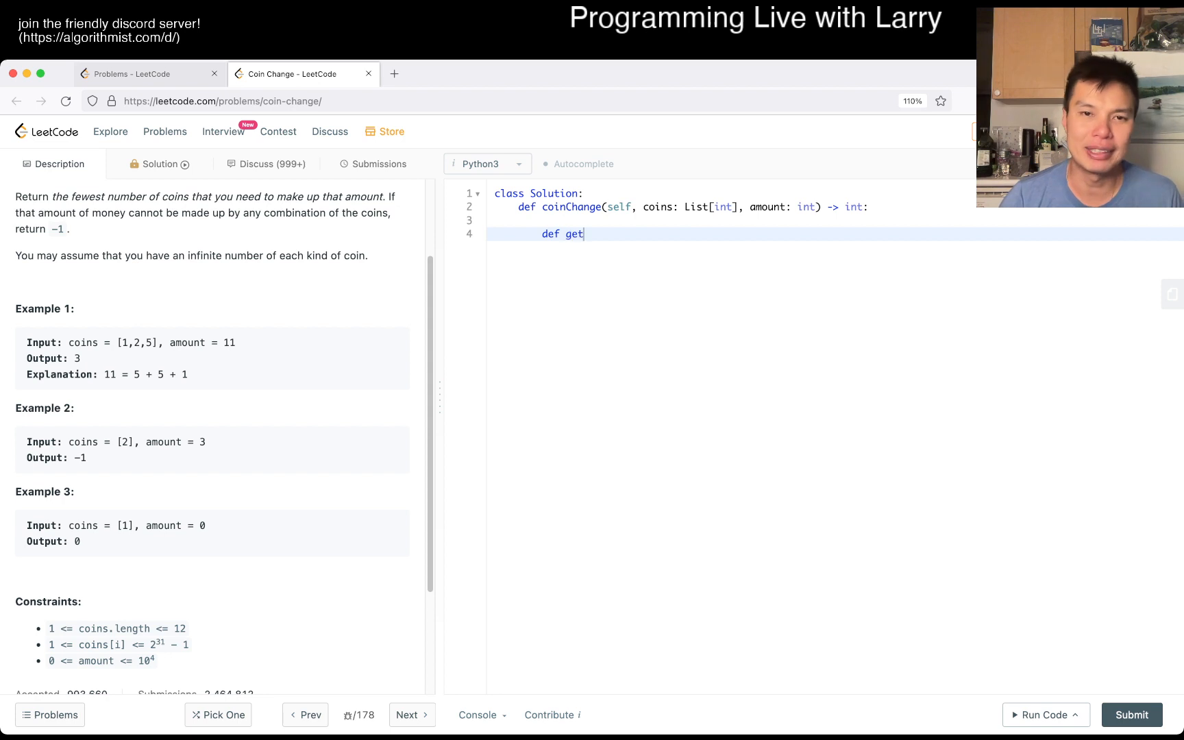
type("Min")
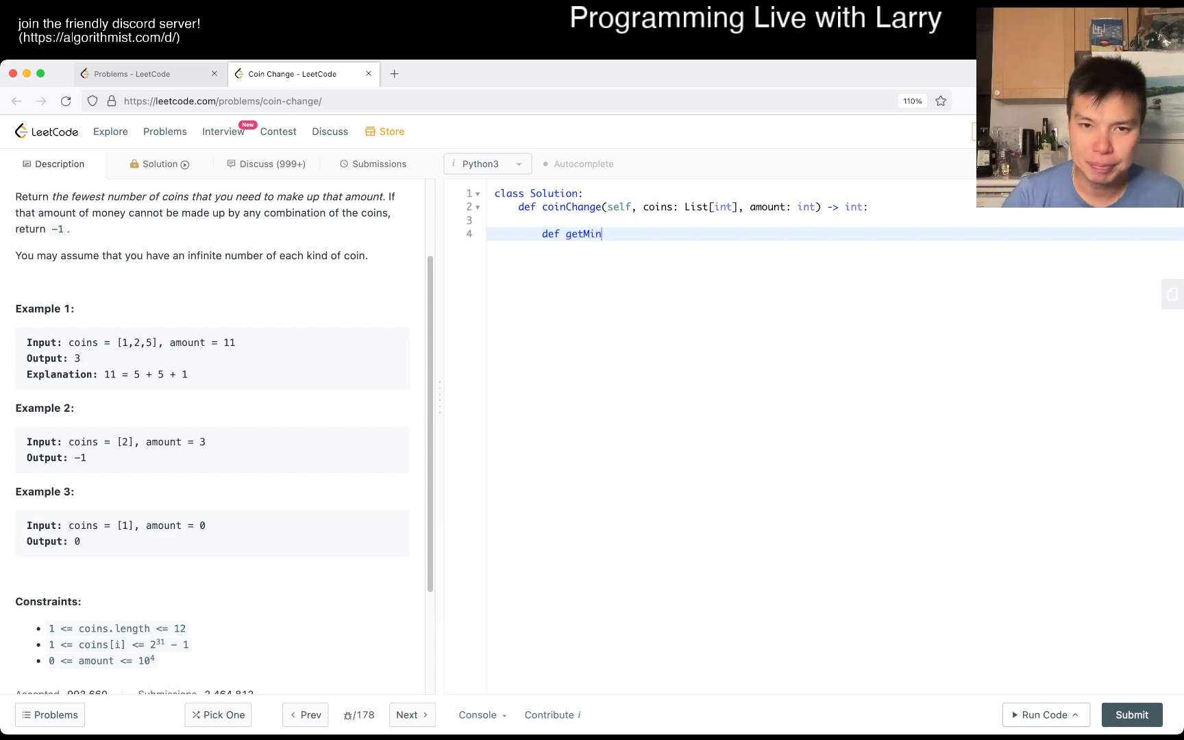
type("()")
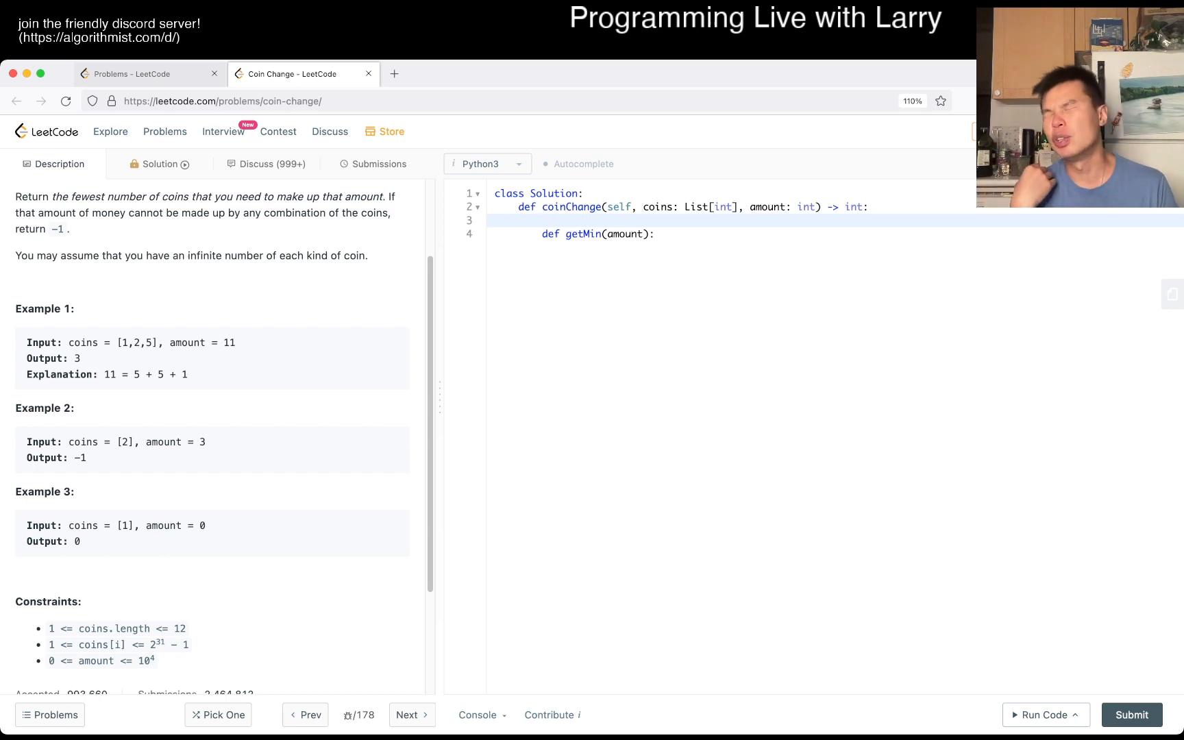
left_click(542, 220)
type("# amount -> 0 to A, where A")
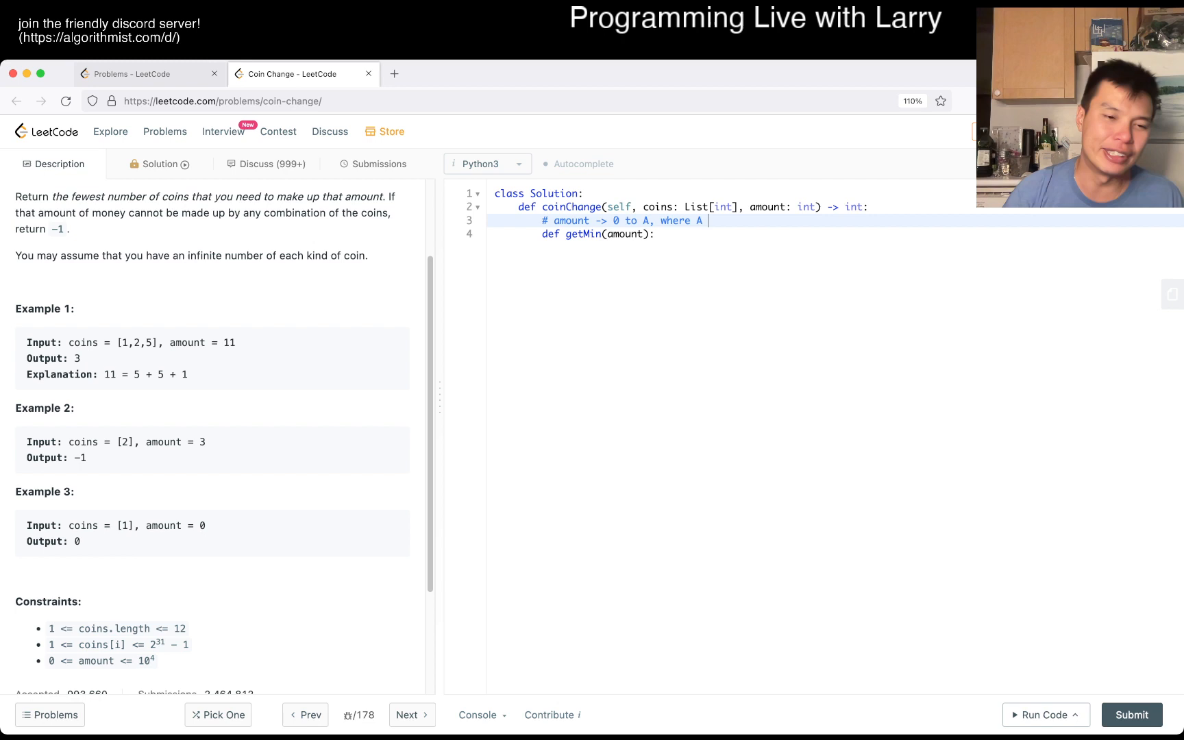
Finish the comment: amount goes 0 to A, range of amount 10000, with blank lines above.
type("o")
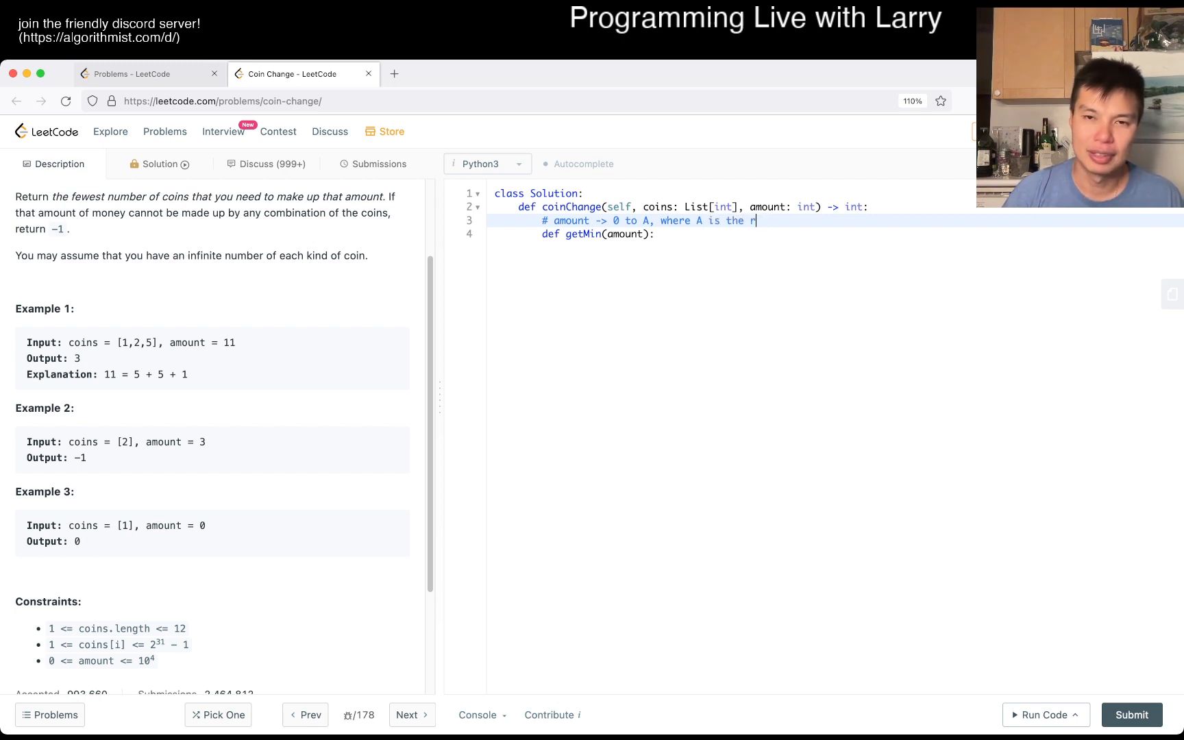
type("range of amount")
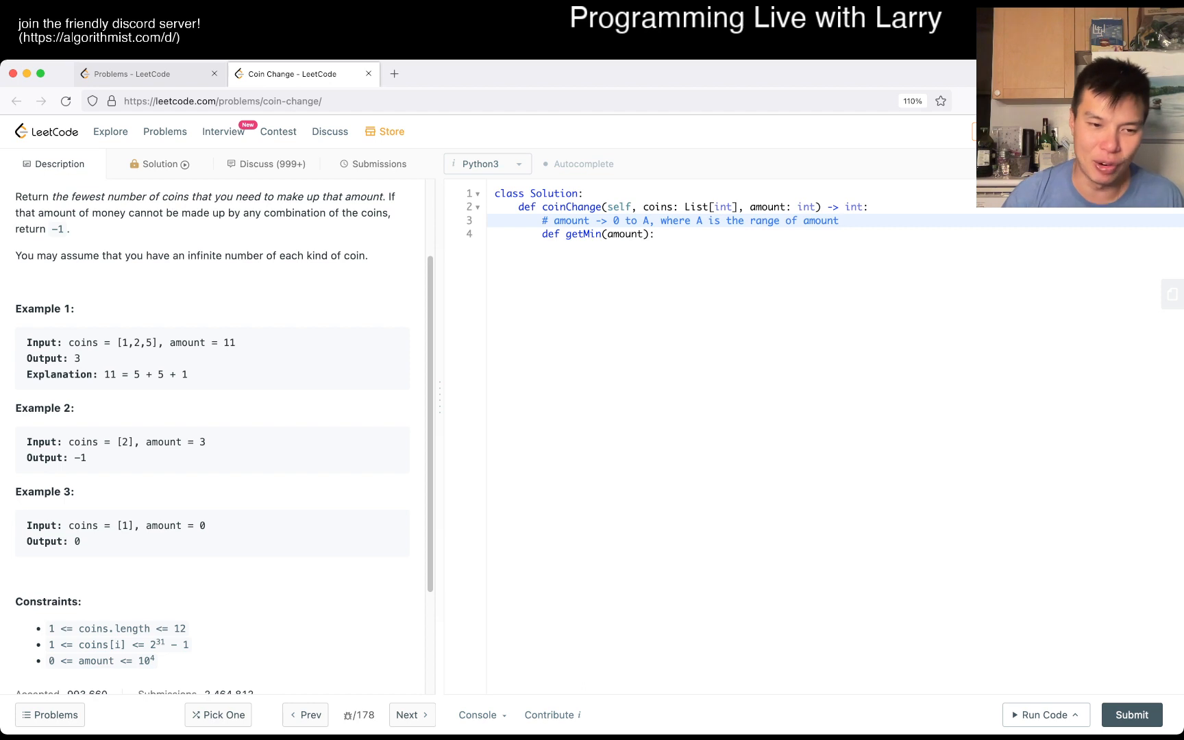
left_click_drag(102, 644, 154, 660)
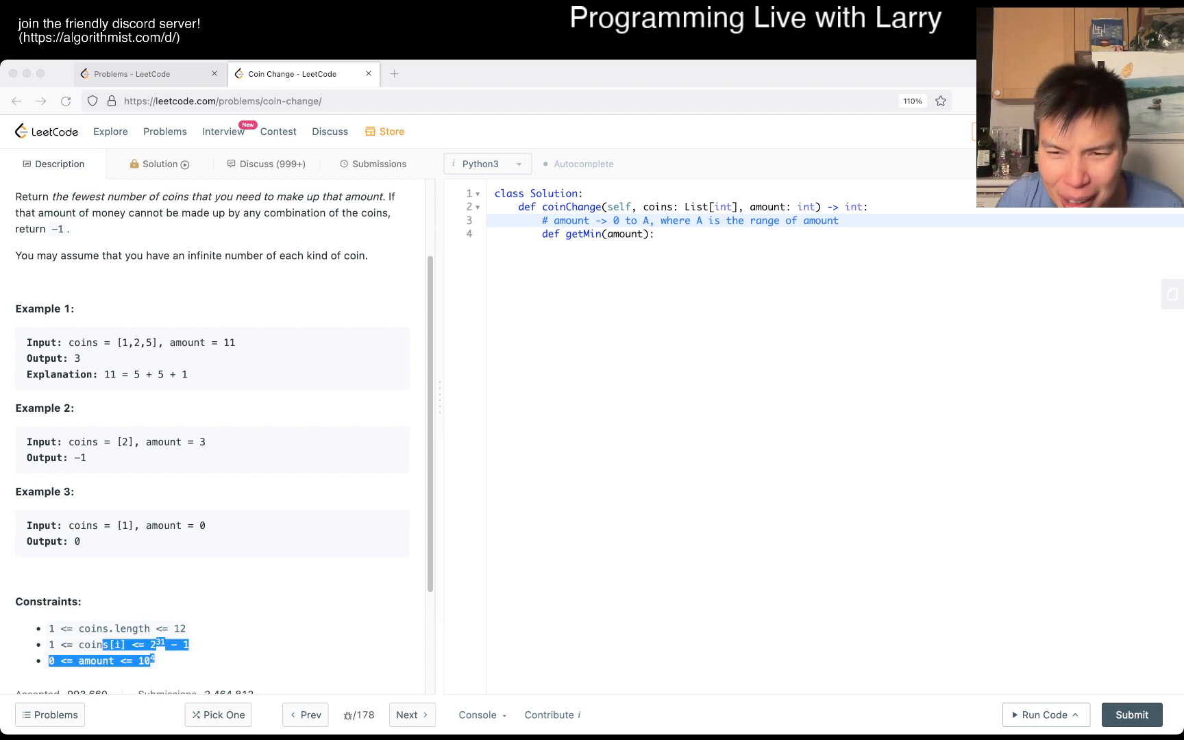
type("1")
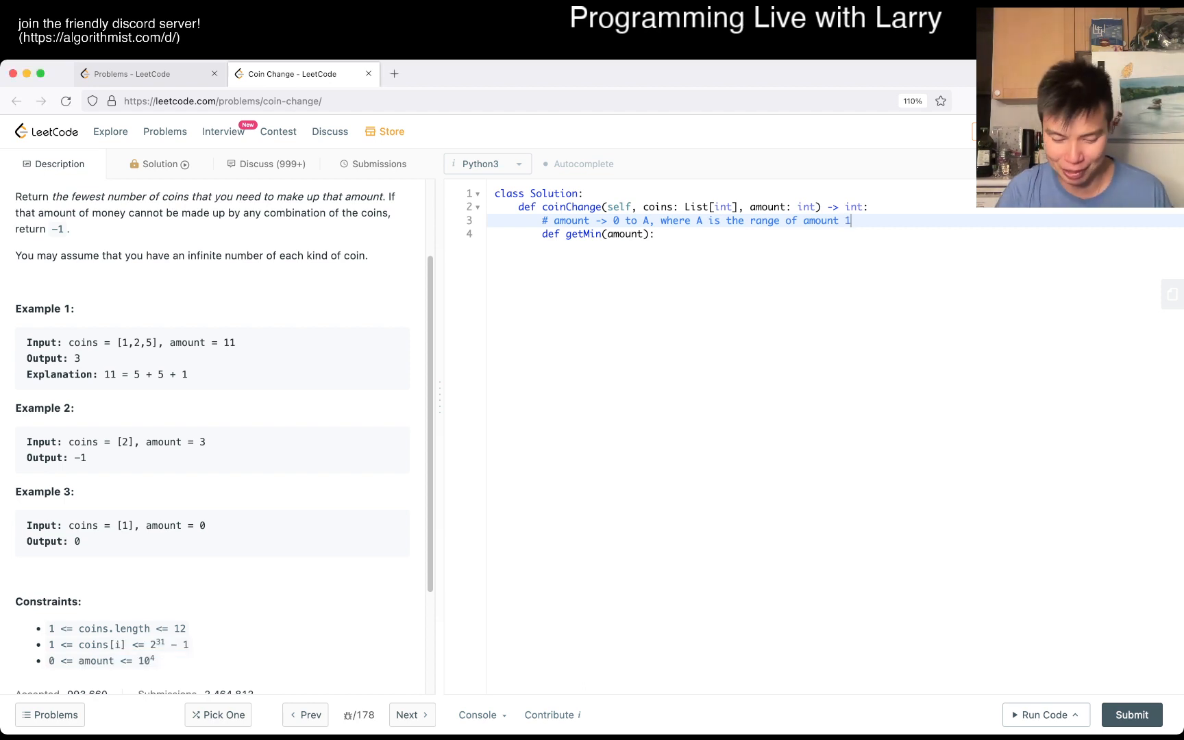
type("0^4")
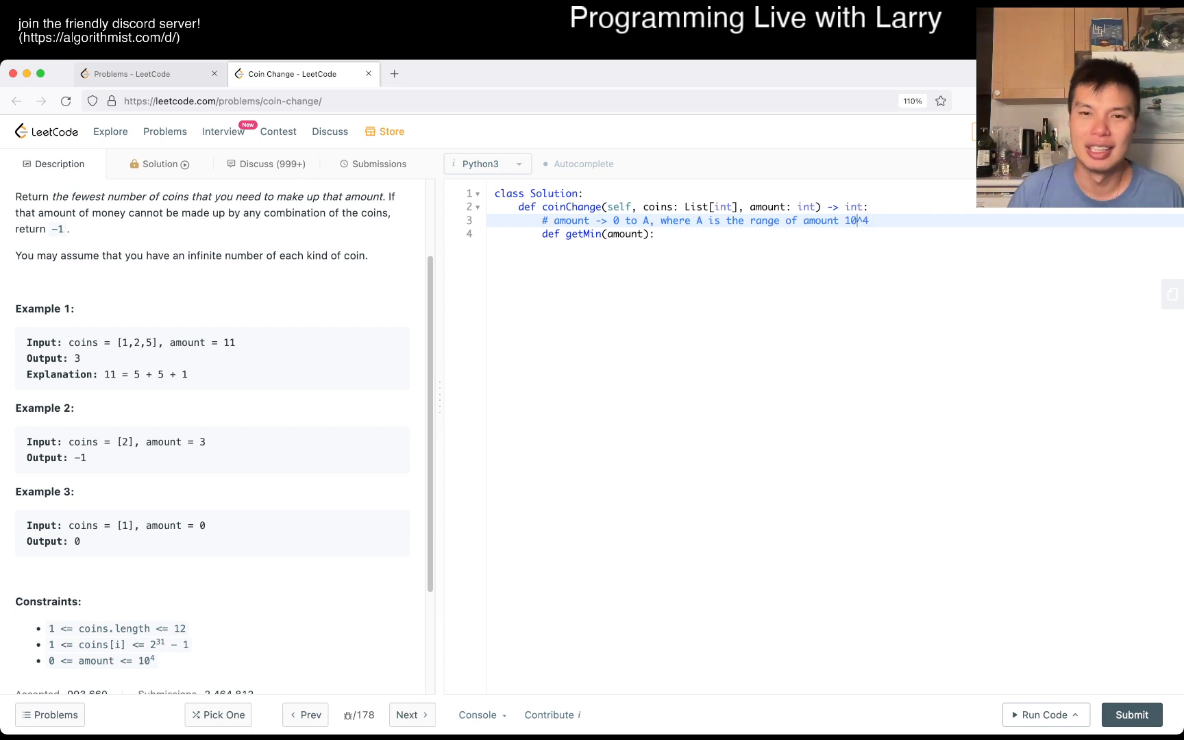
key("Backspace")
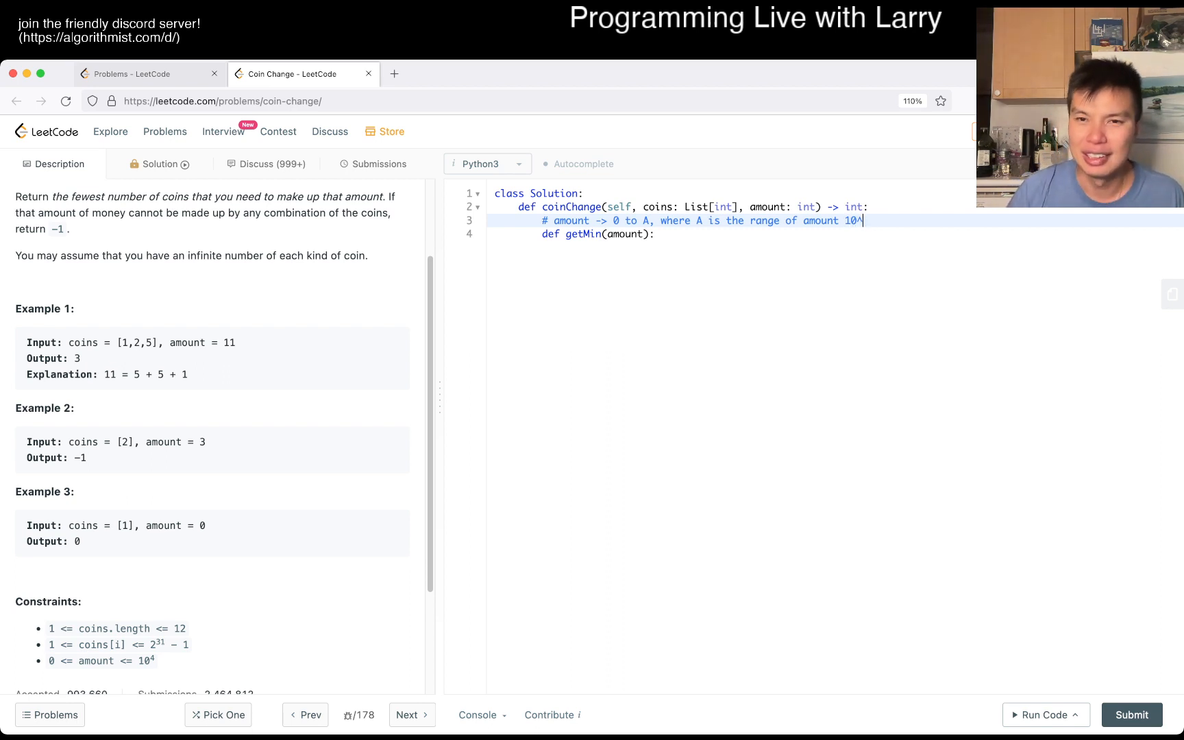
type("000")
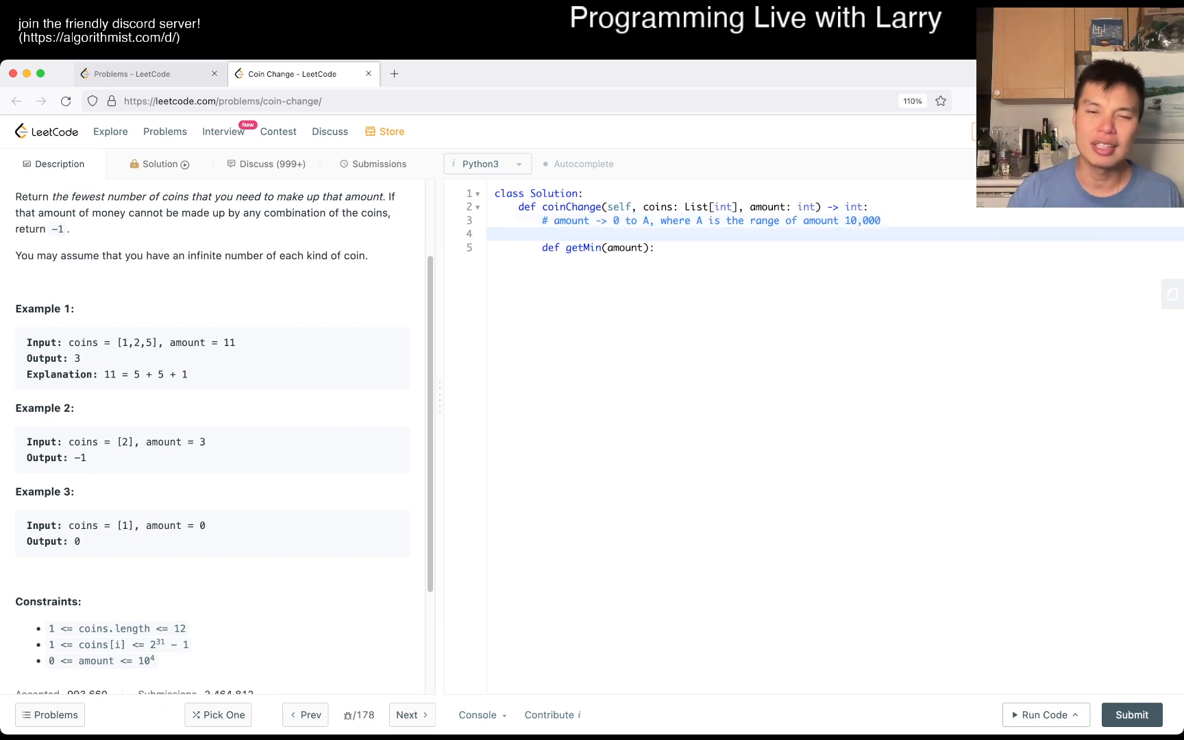
key("enter")
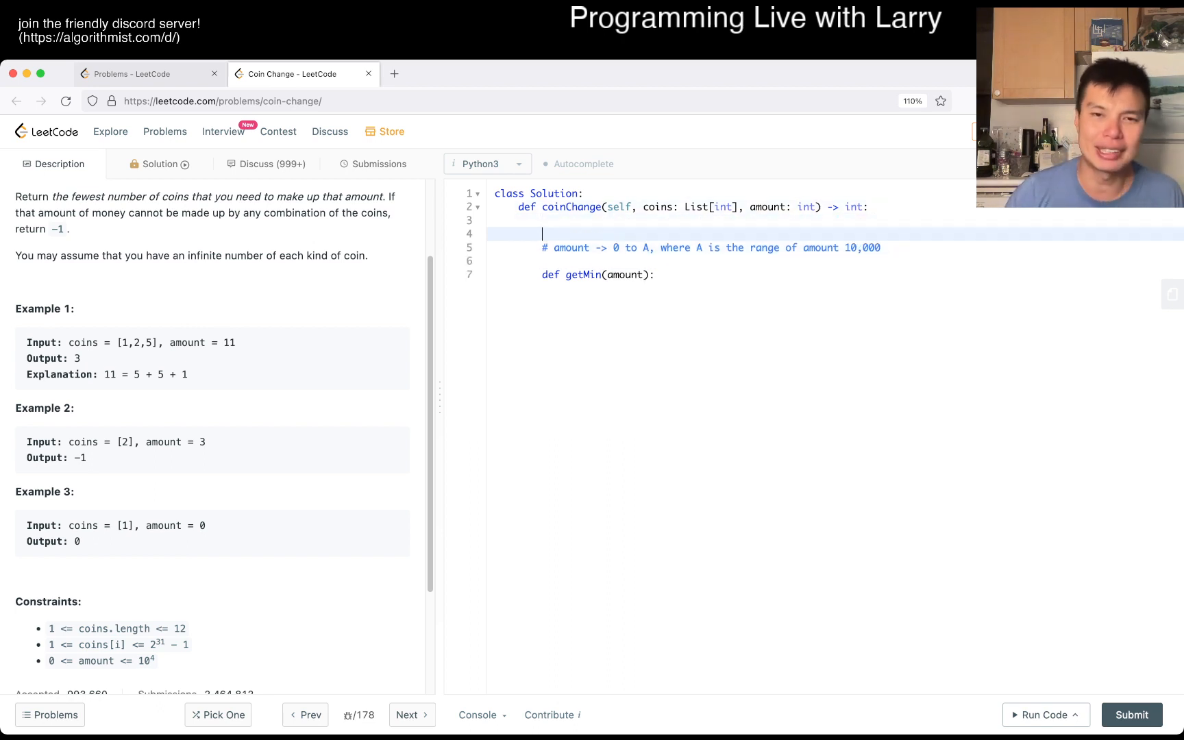
Write the time complexity comment 'number of inputs * time / input'.
type("# time complexity")
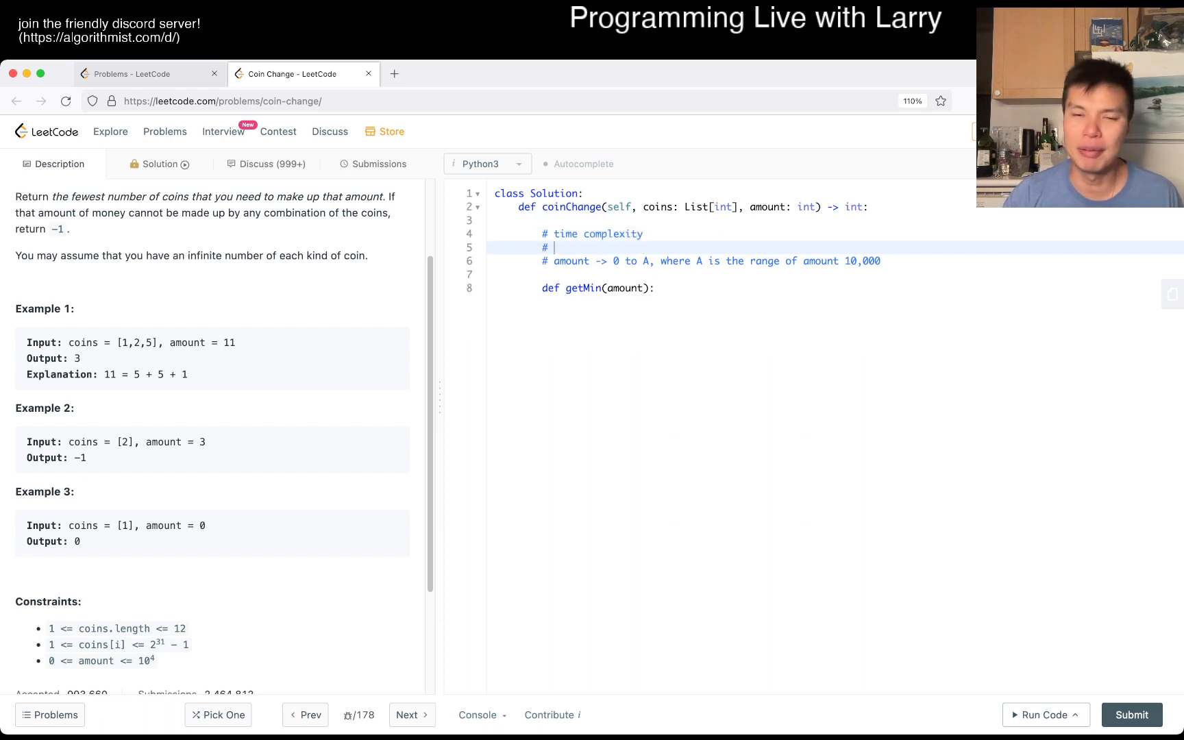
type("number")
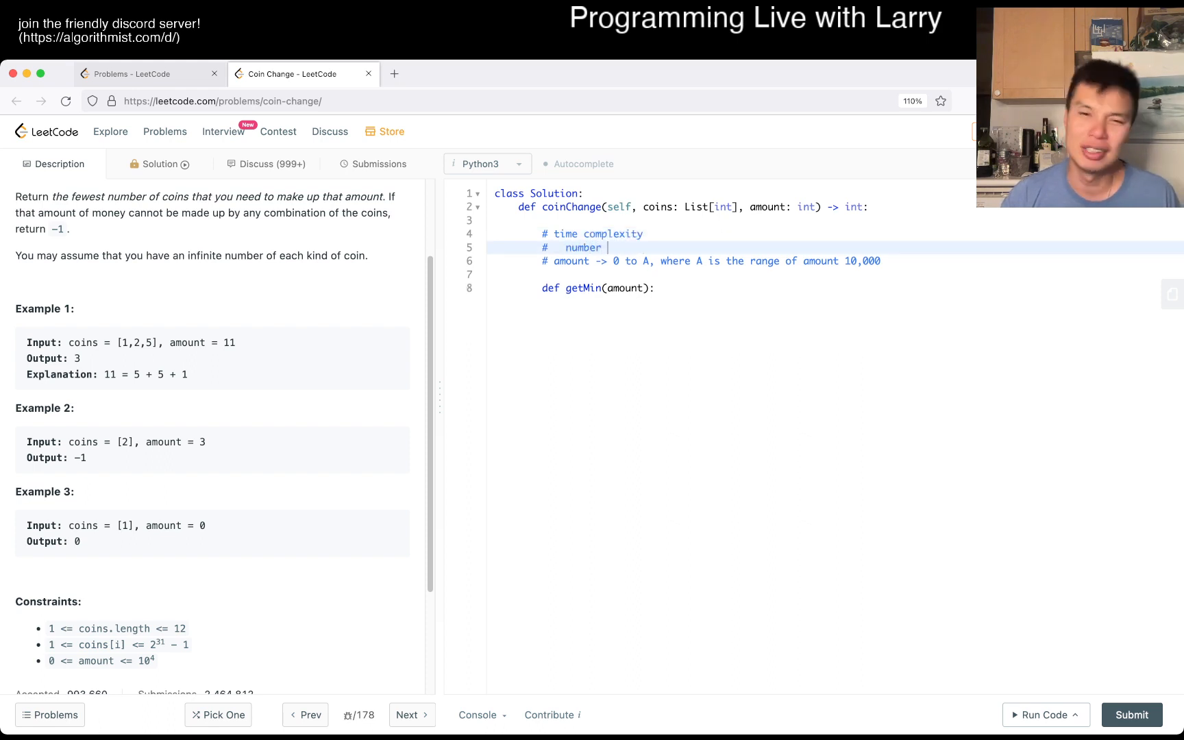
key("backspace")
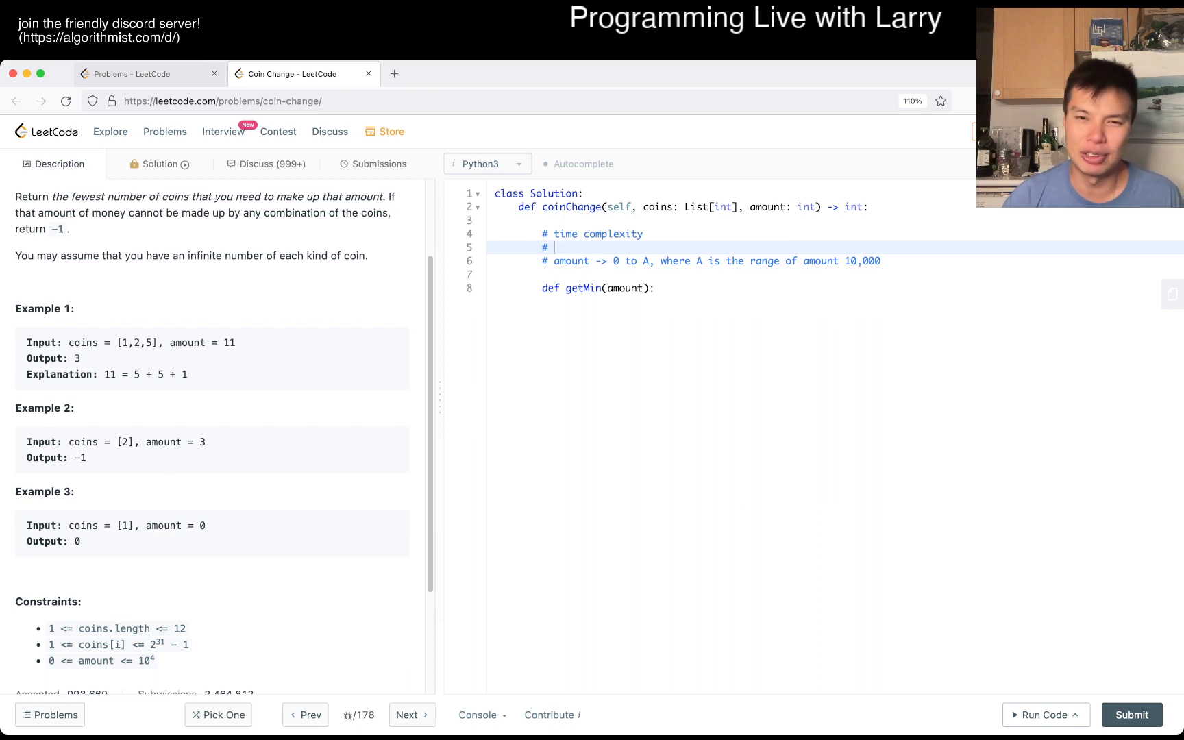
type("number")
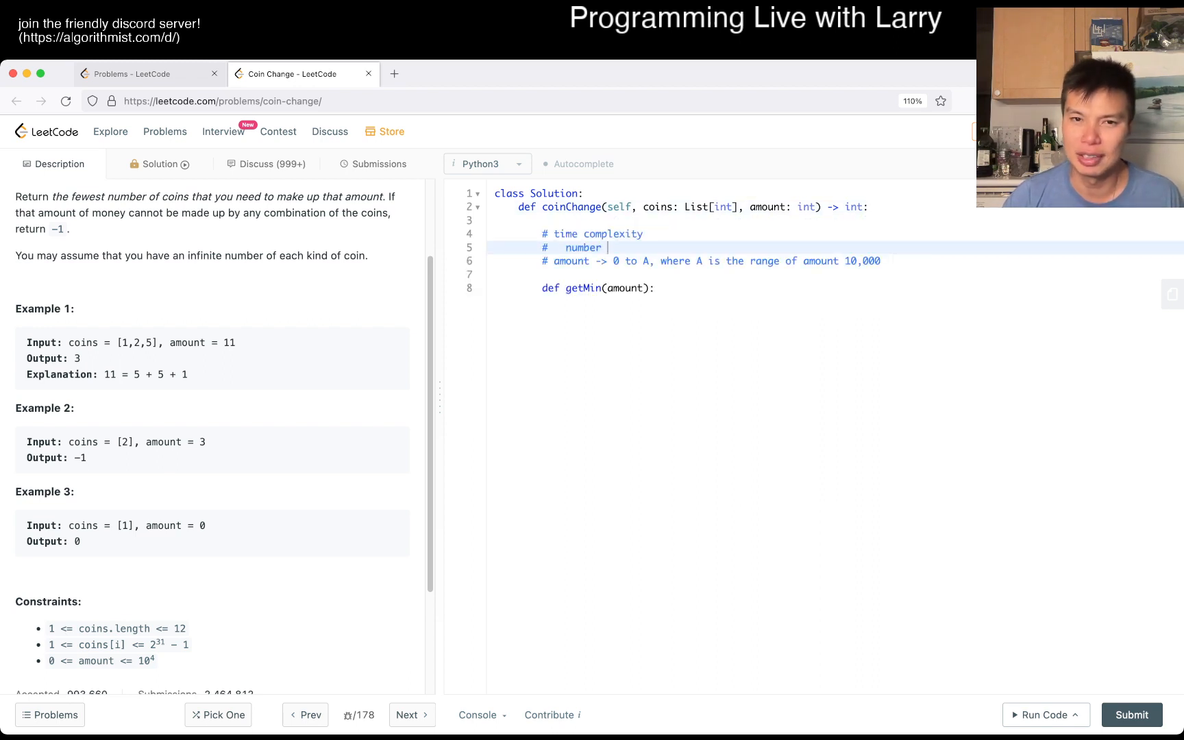
type("of inputs * input /")
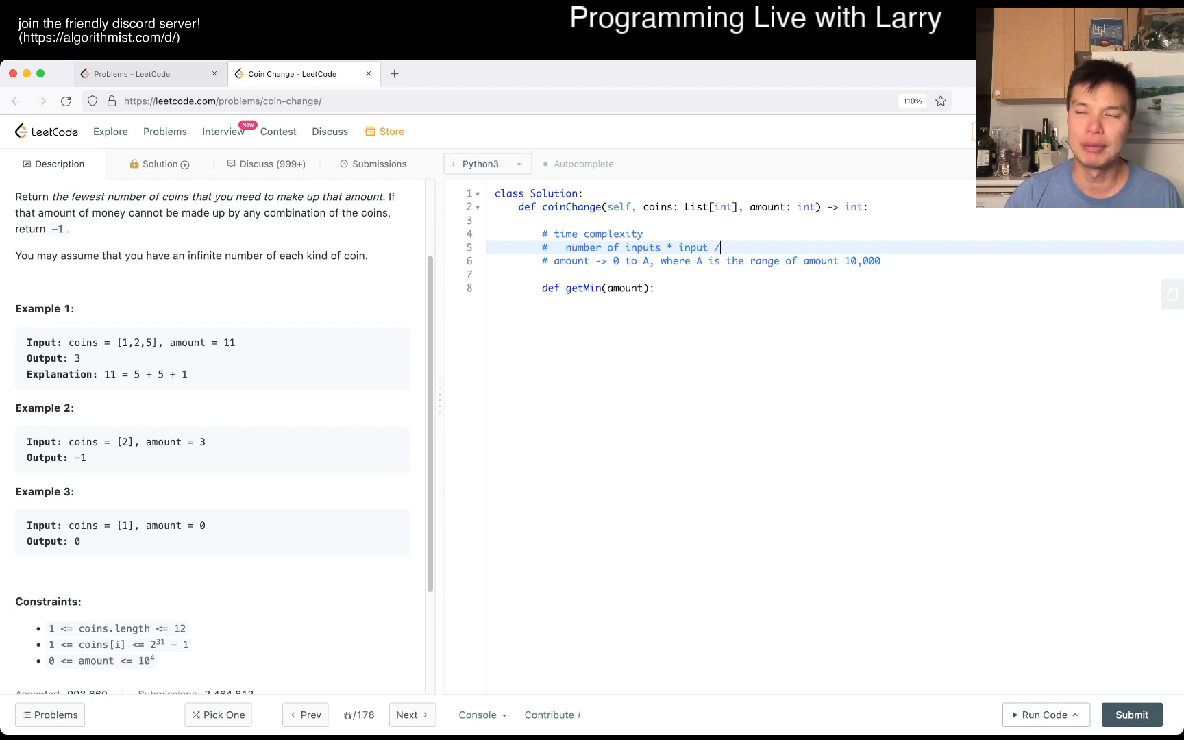
type("t")
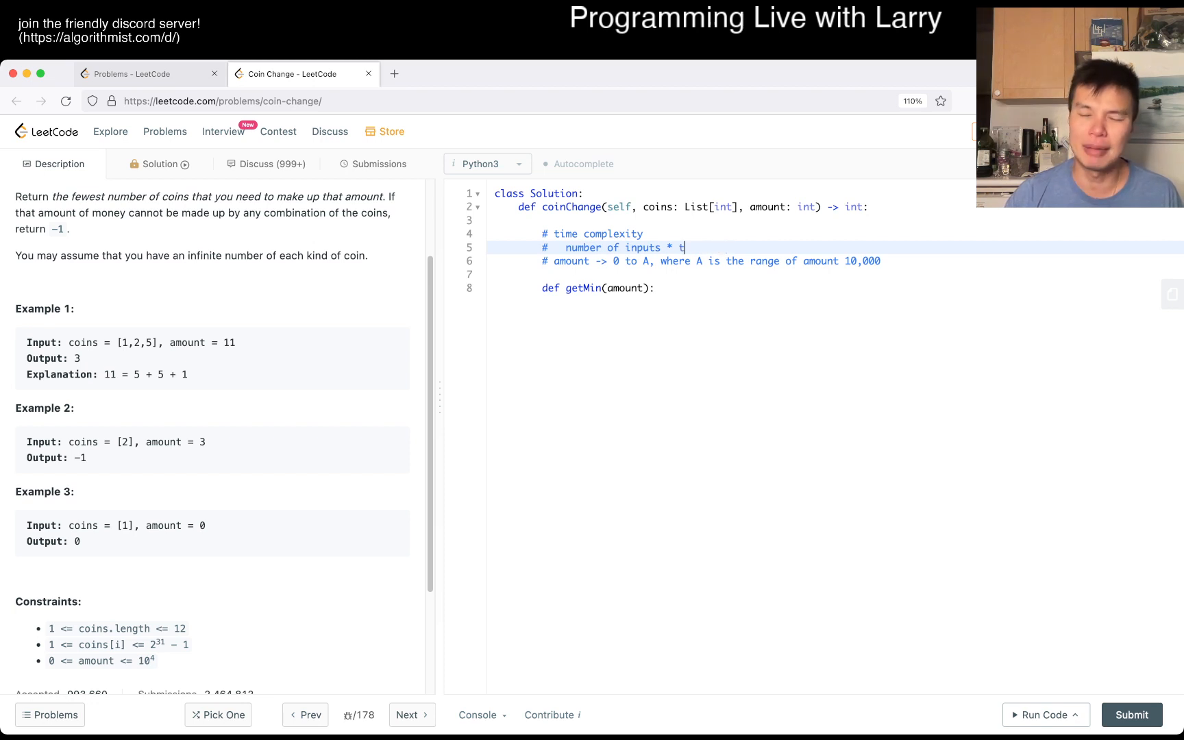
type("ime / pi")
type("# number of iputs O(A")
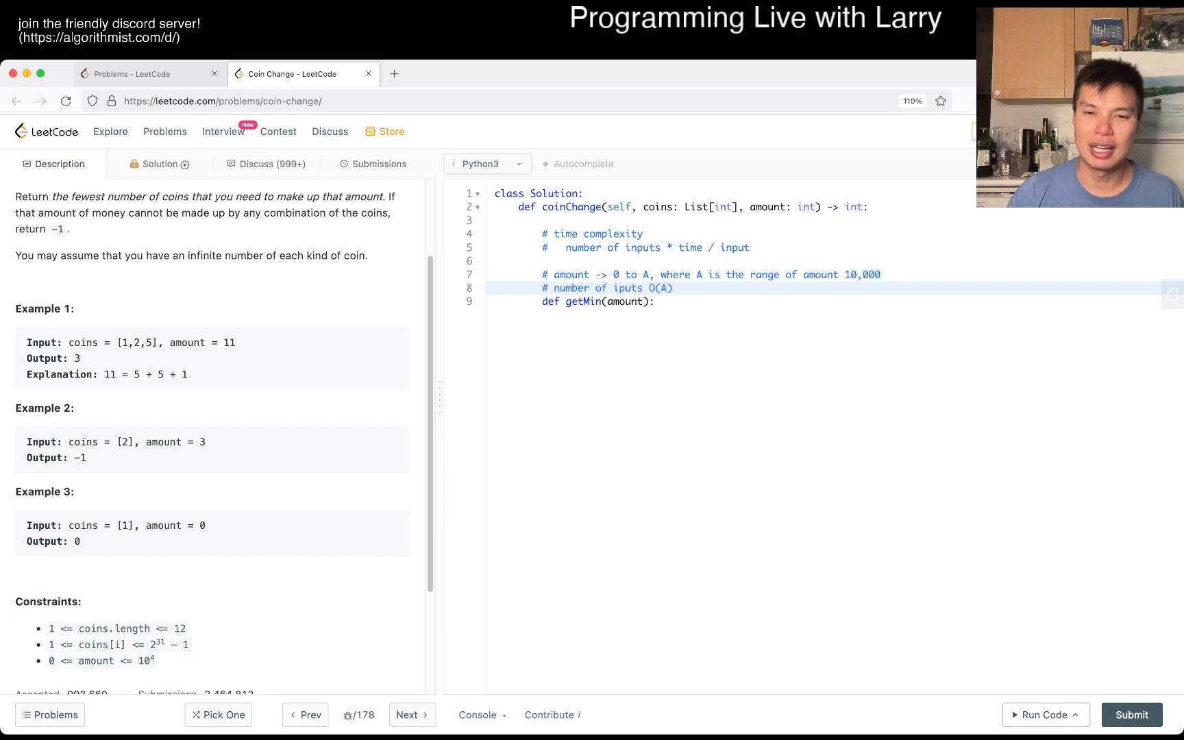
Add 'time per input: O(C)' where C is the number of coins, and begin '# space'.
type("# time per input:")
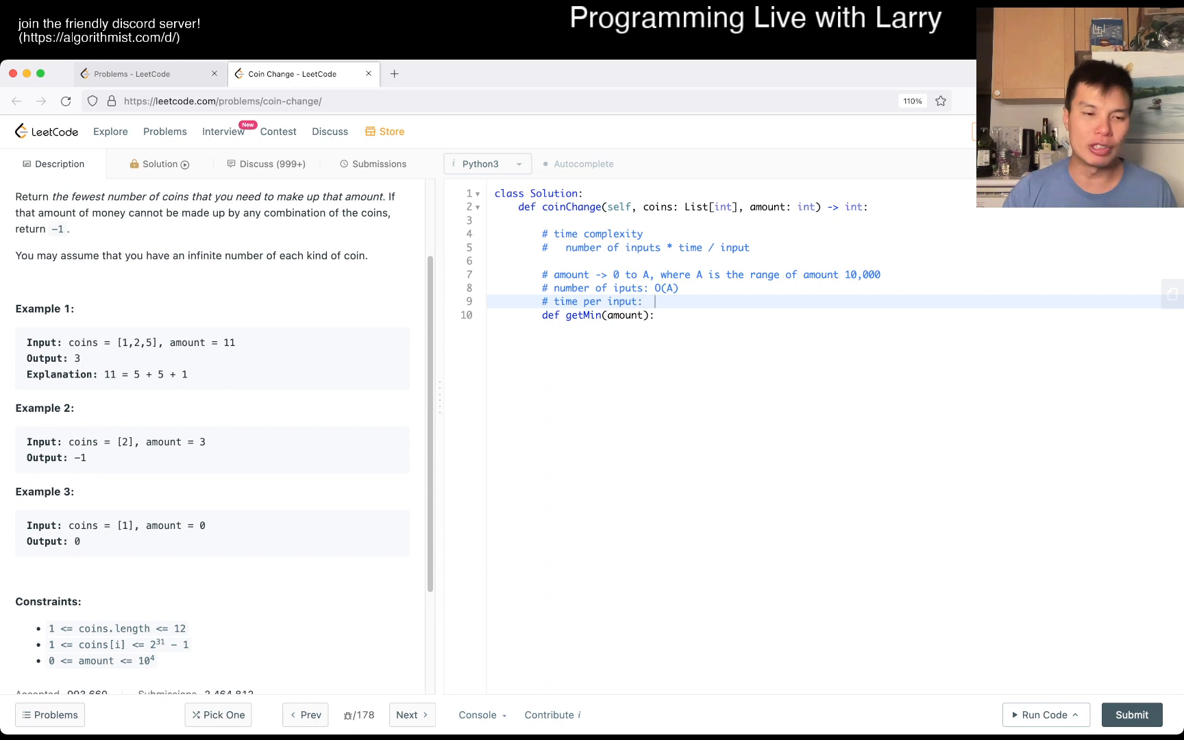
type("O(C)")
type("#  where C is")
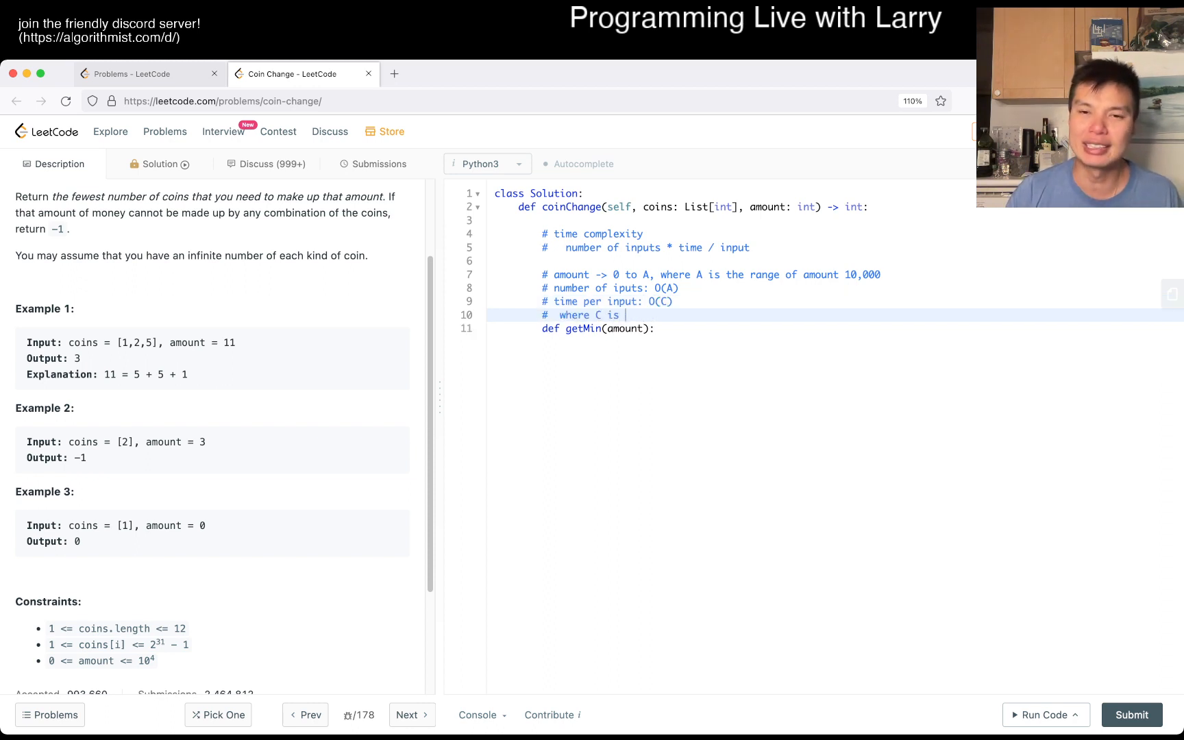
type("the number of coins")
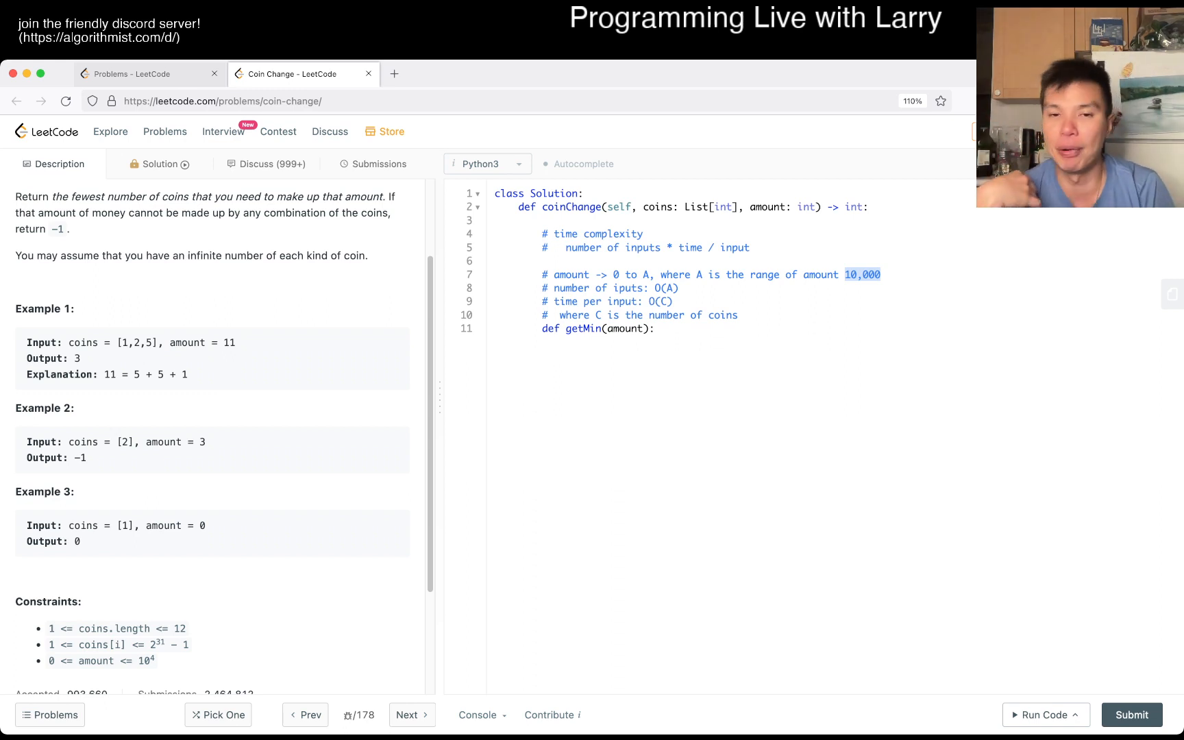
left_click(844, 274)
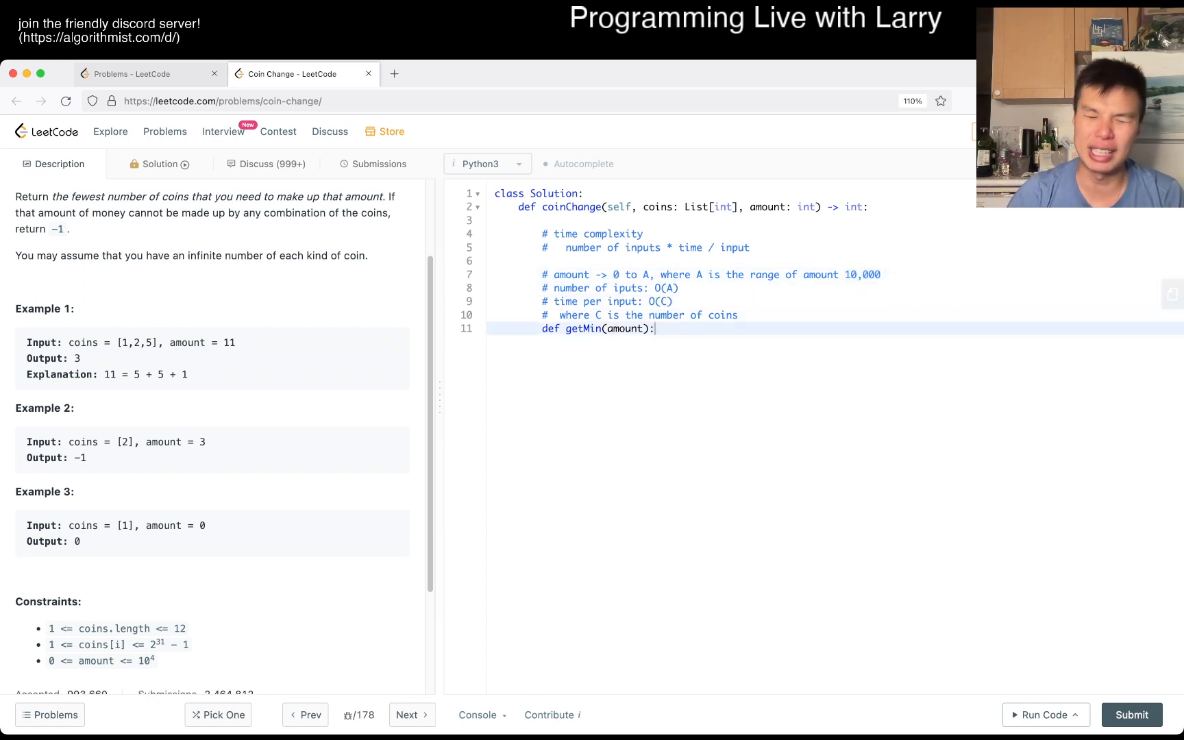
type("# space complexity")
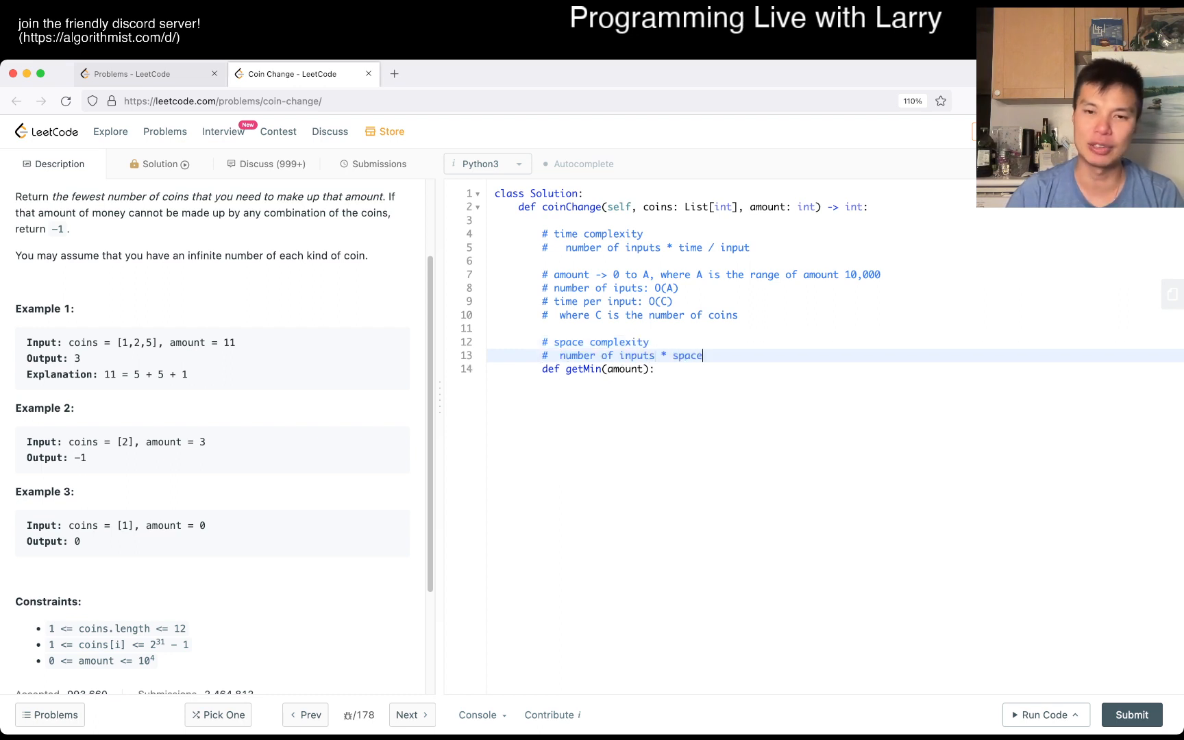
Note space as inputs * space / input = O(A), space per input O(1), then begin 'if amount == 0'.
type("/ input")
type("# space")
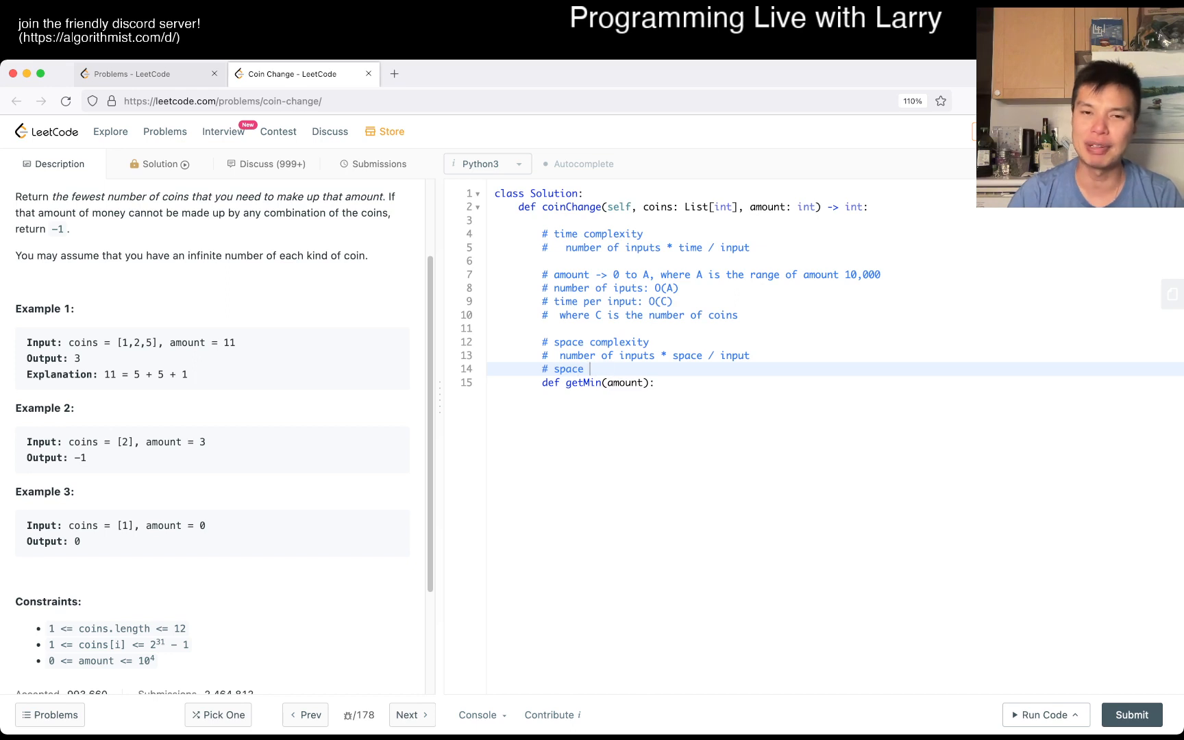
type("O()")
type("# space per")
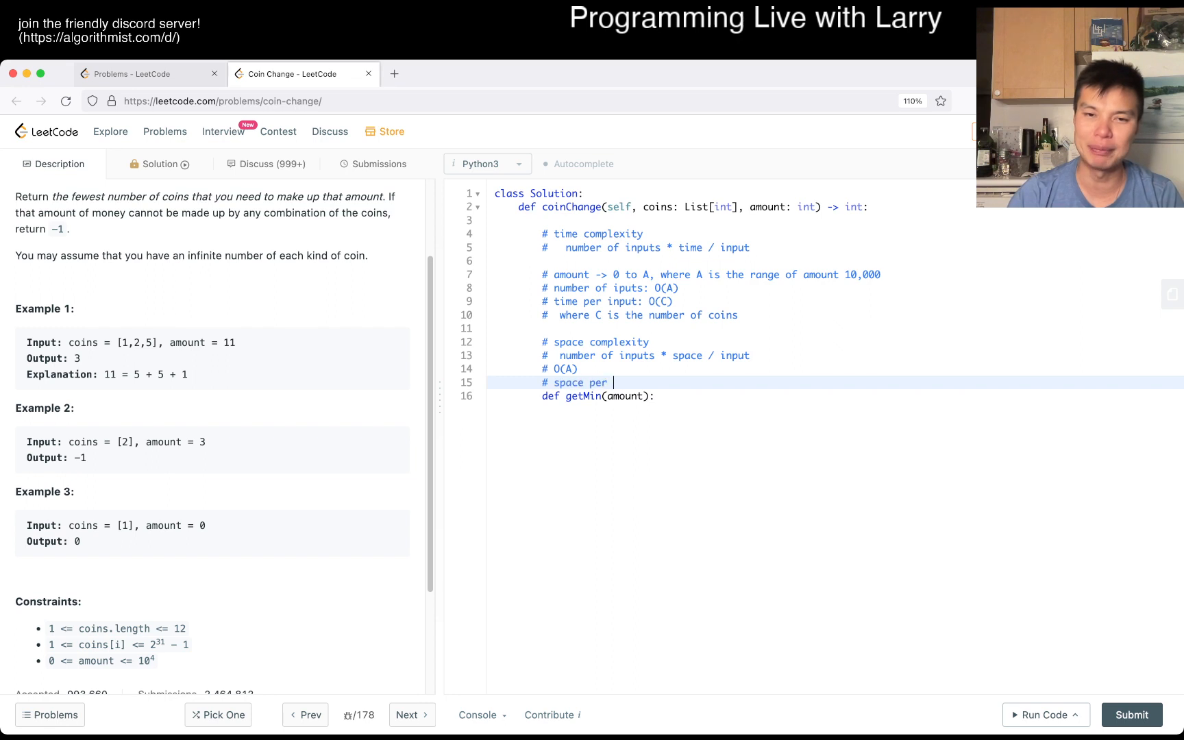
type("input: O(1)")
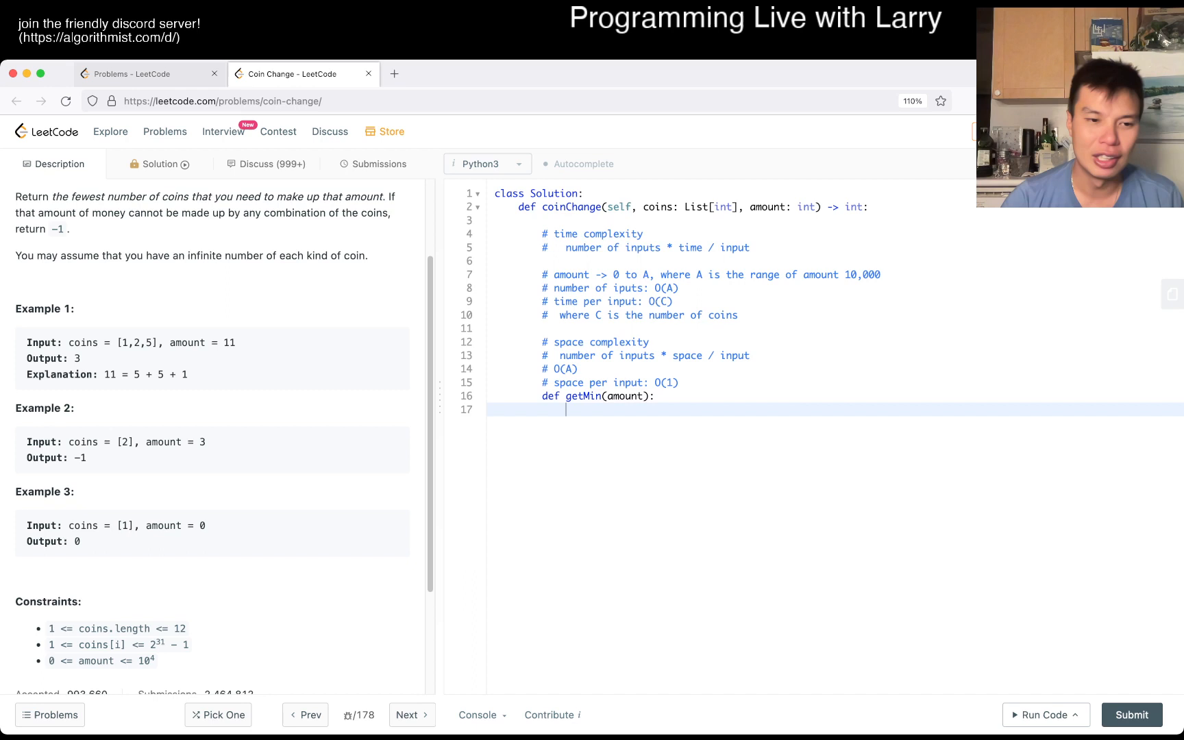
type("if amount == 0:")
type("return")
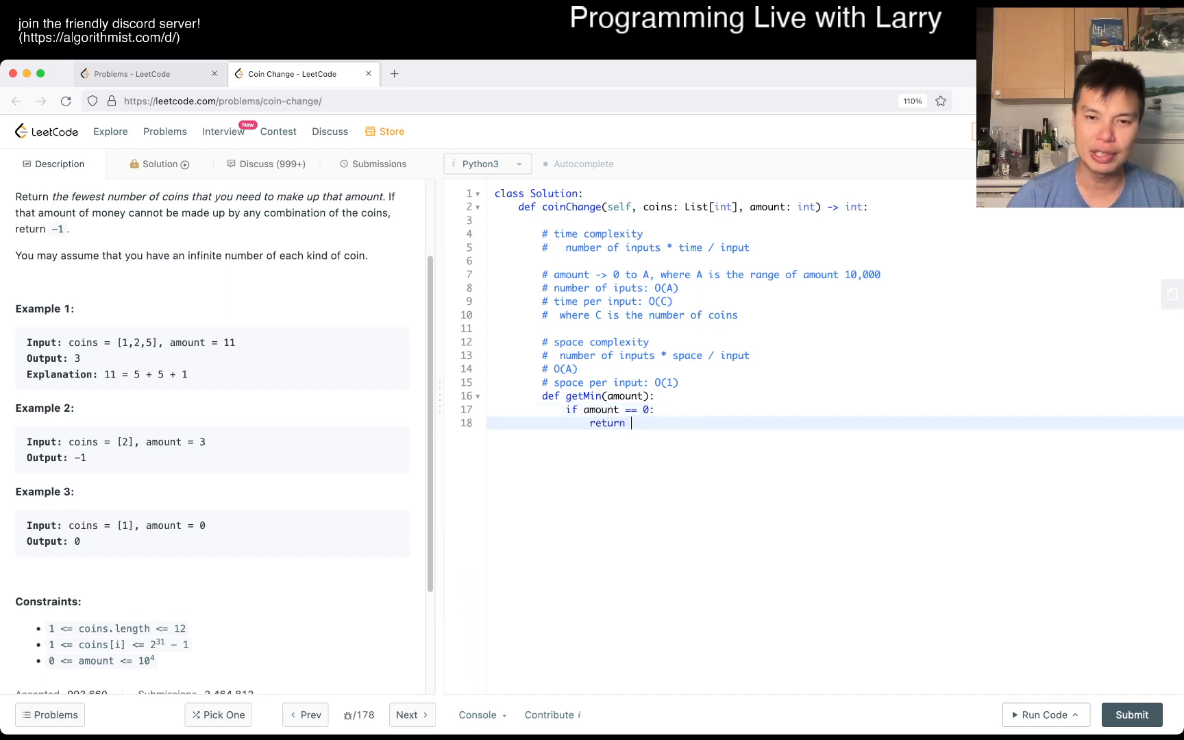
Add the zero-amount base case, INF = 10 ** 20, best, and the loop over coins.
type("0")
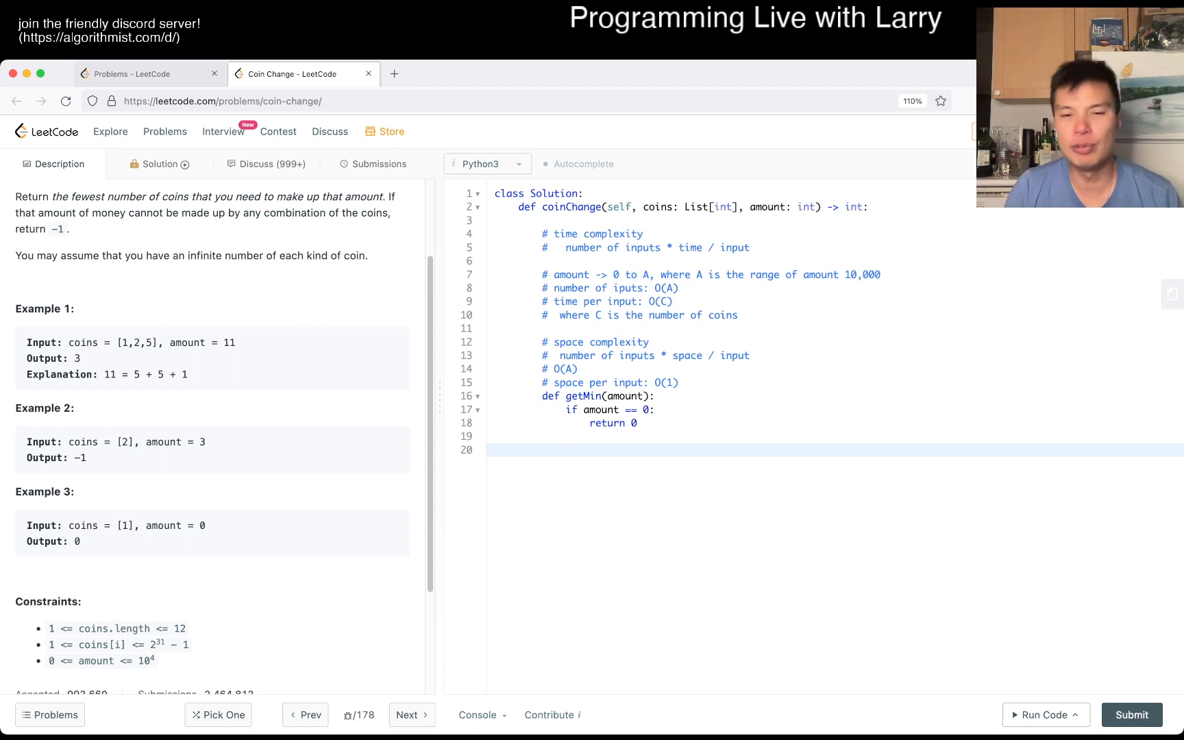
type("best = INF")
left_click(835, 219)
type("INF = 1")
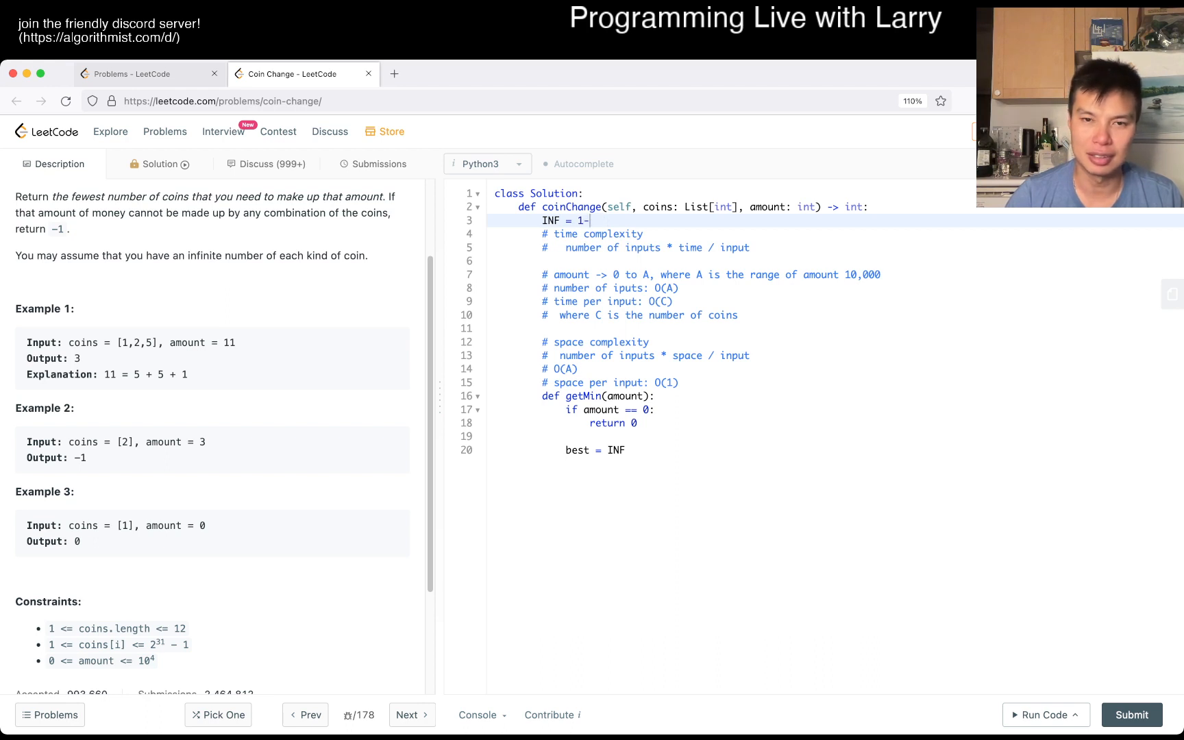
type("0 ** 1")
type("if")
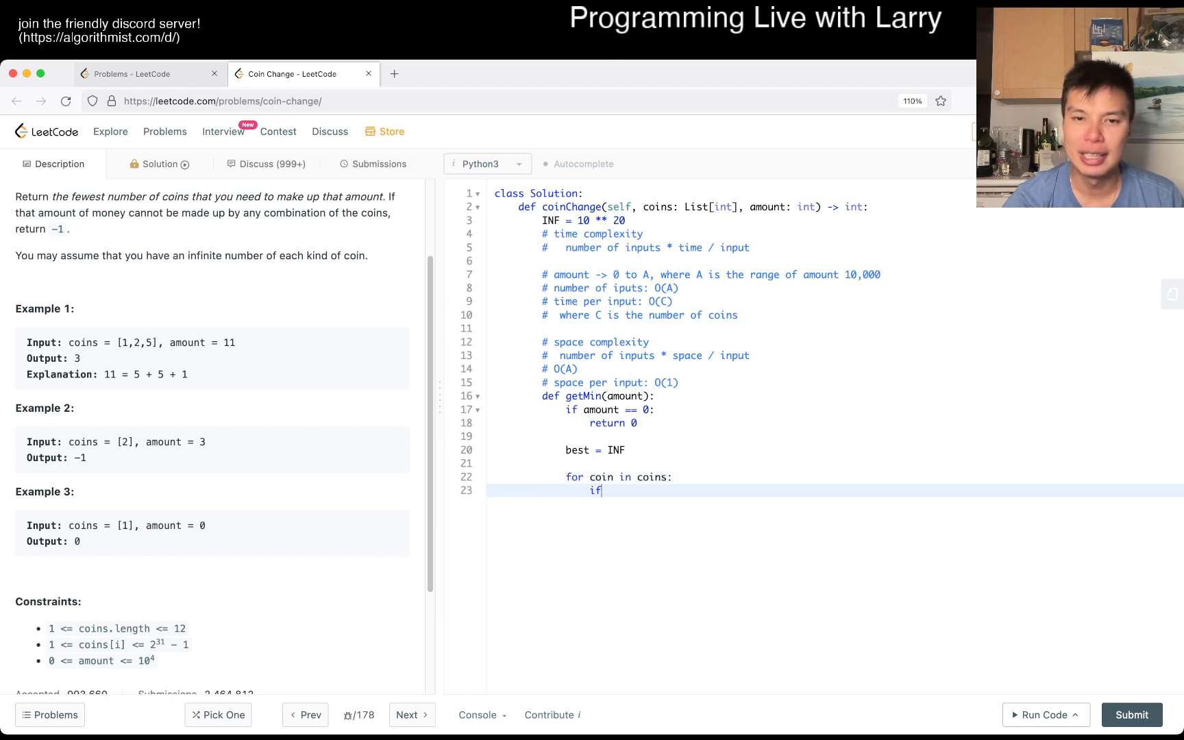
type("amount >= co")
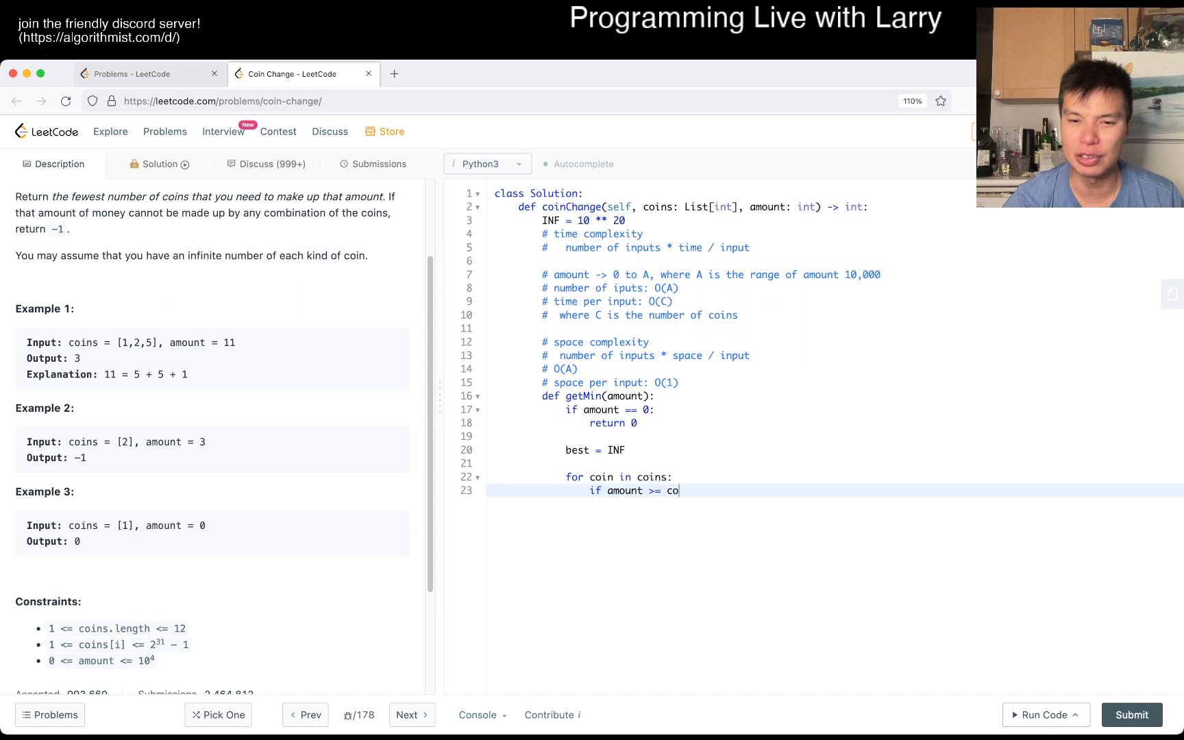
type("in:")
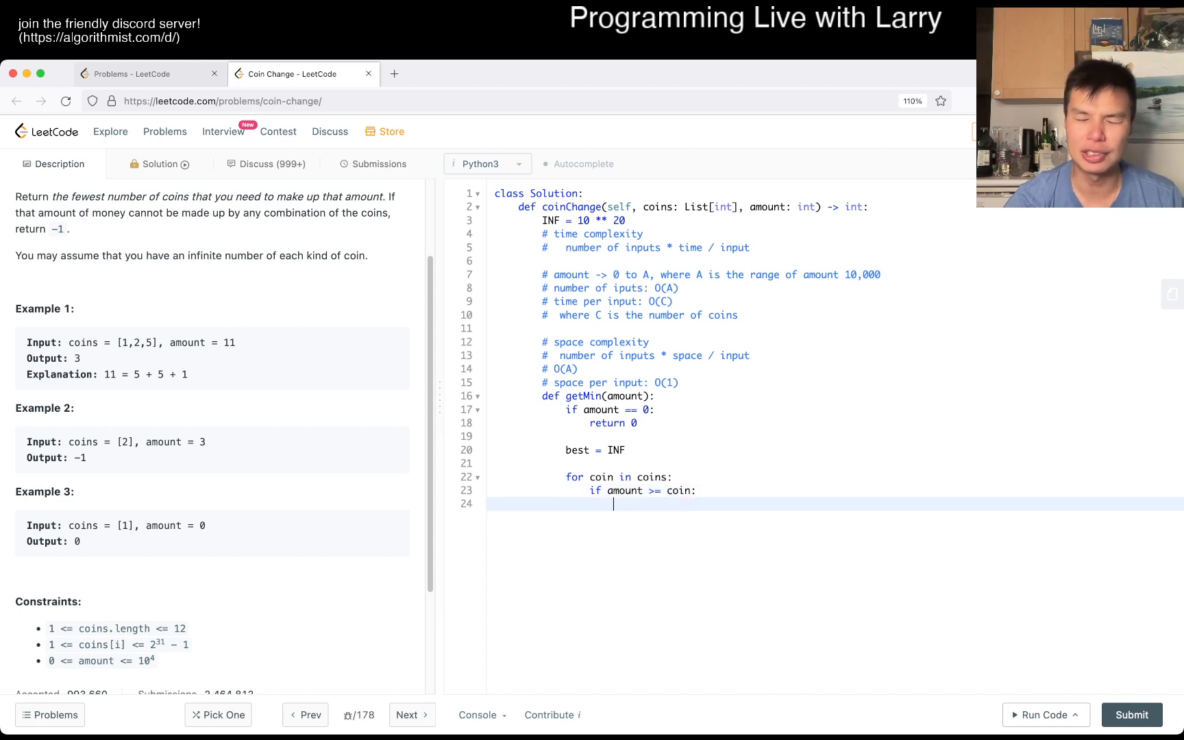
Set best = min(best, getMin(amount - coin) + 1), return best, and return getMin(amount).
type("best = min(")
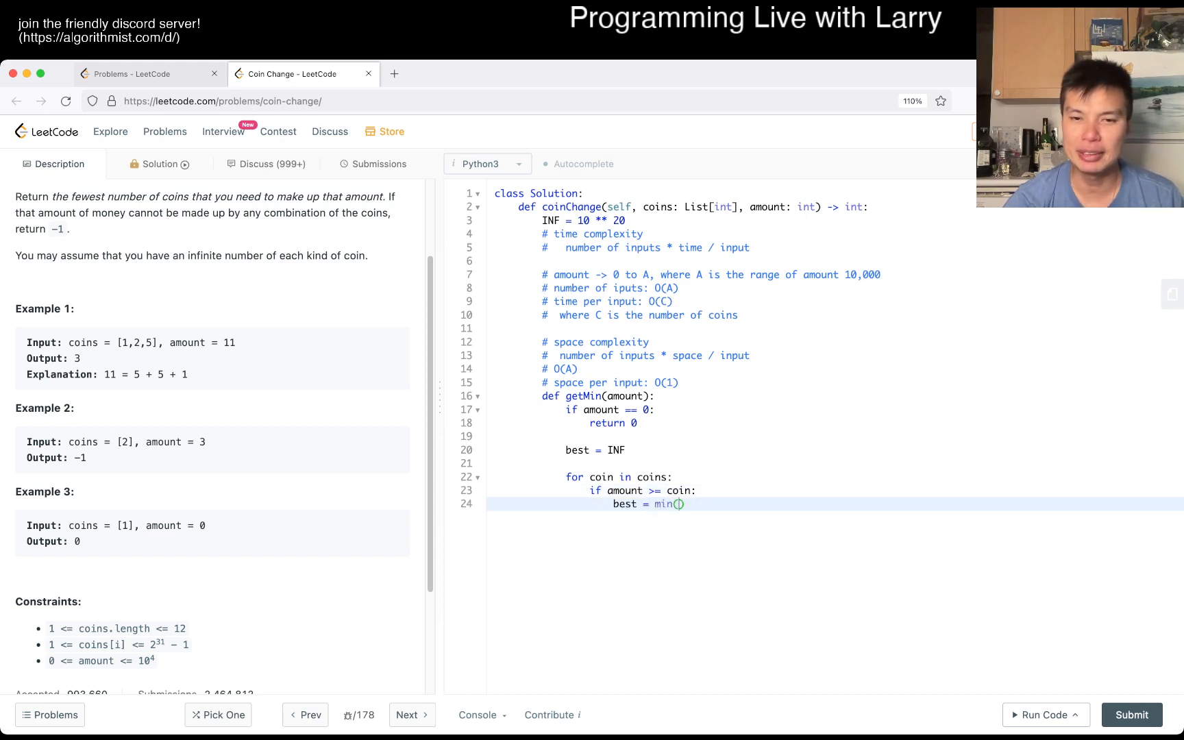
type("best, getMin(")
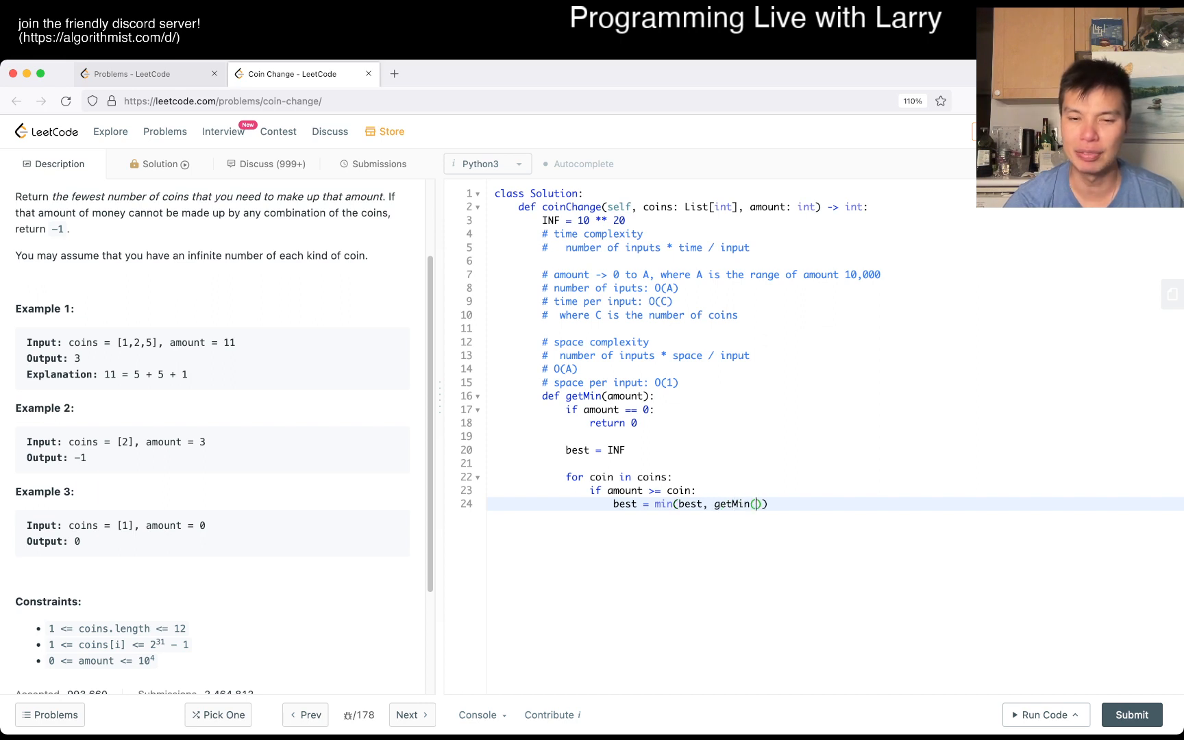
type("amount - coin")
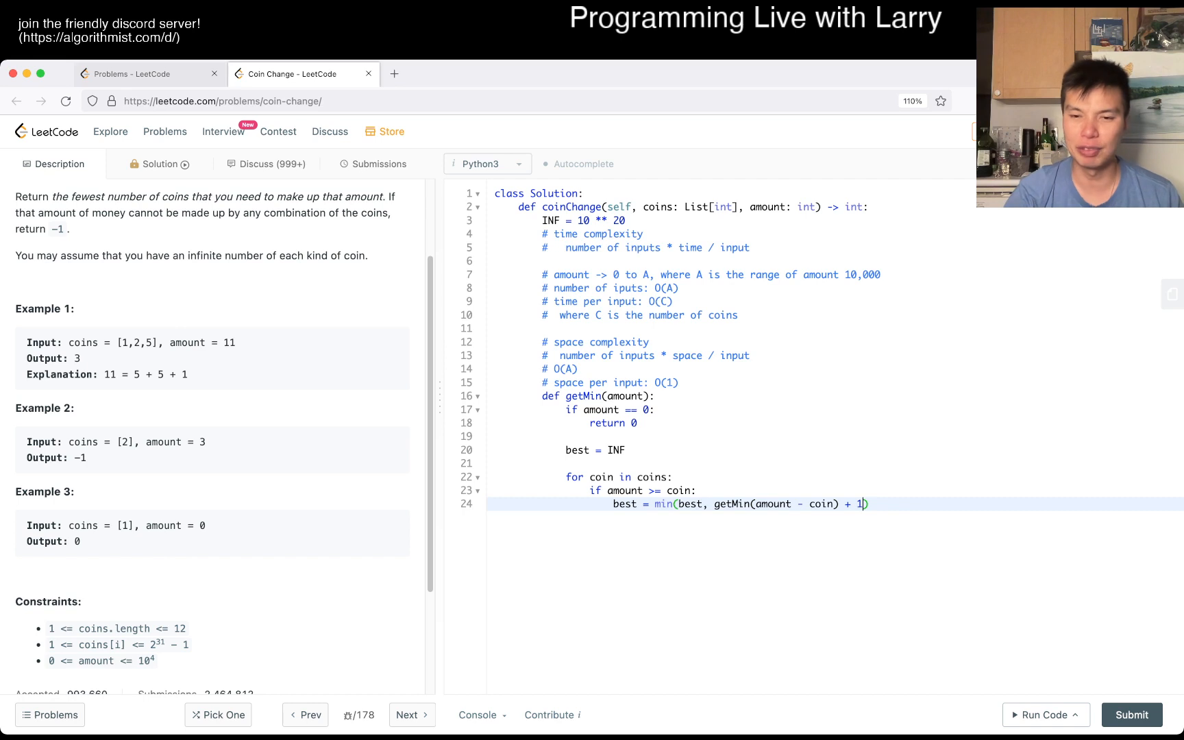
type("ret")
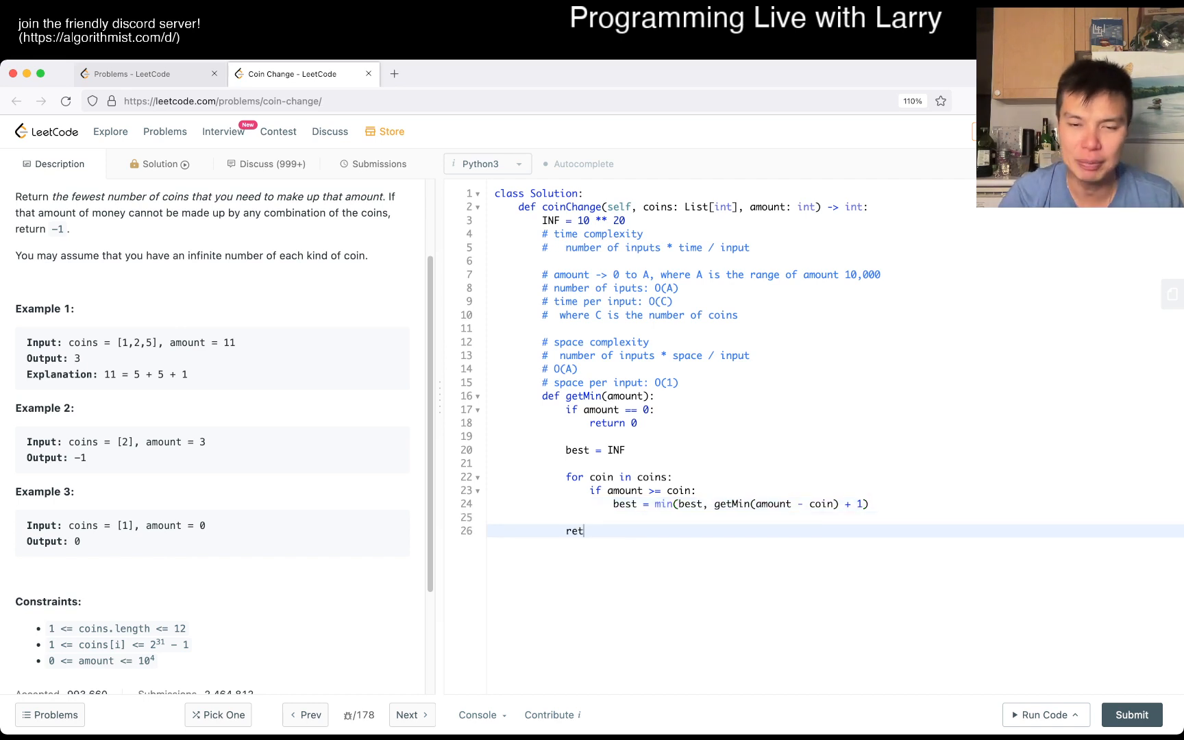
type("urn best")
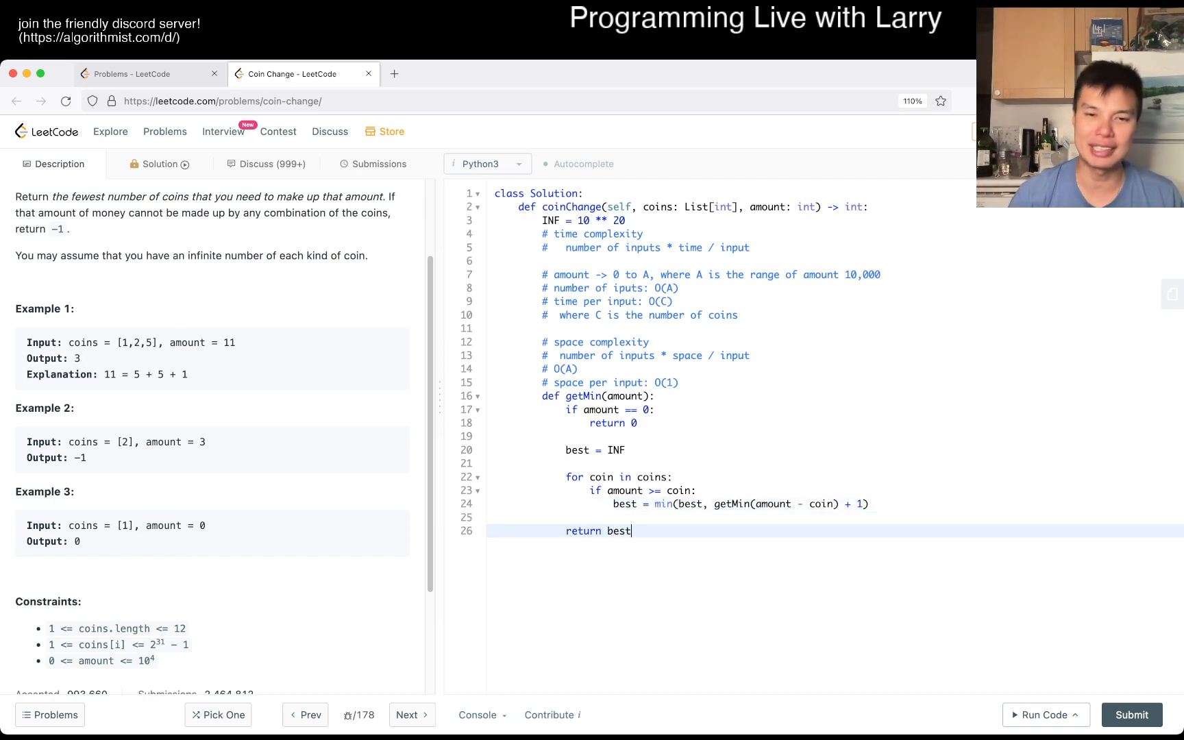
type("return getMin(a")
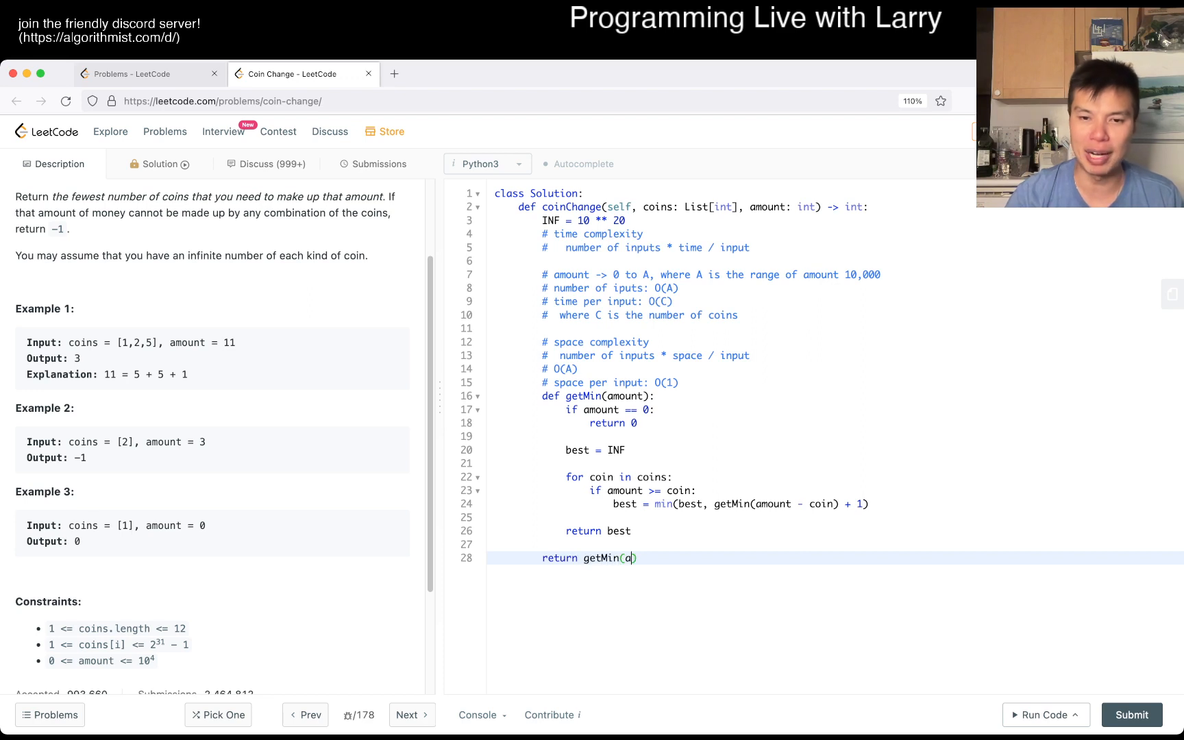
type("mount")
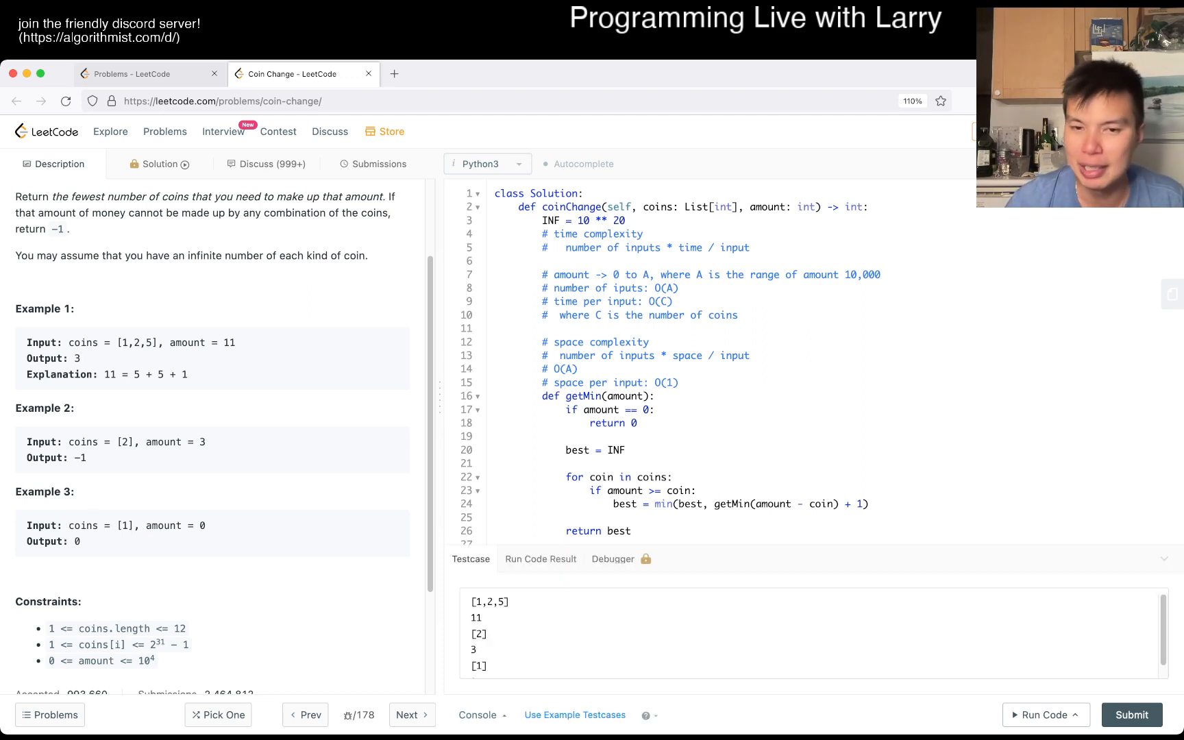
Run the code on the example test cases, then collapse the Console panel.
left_click(1041, 715)
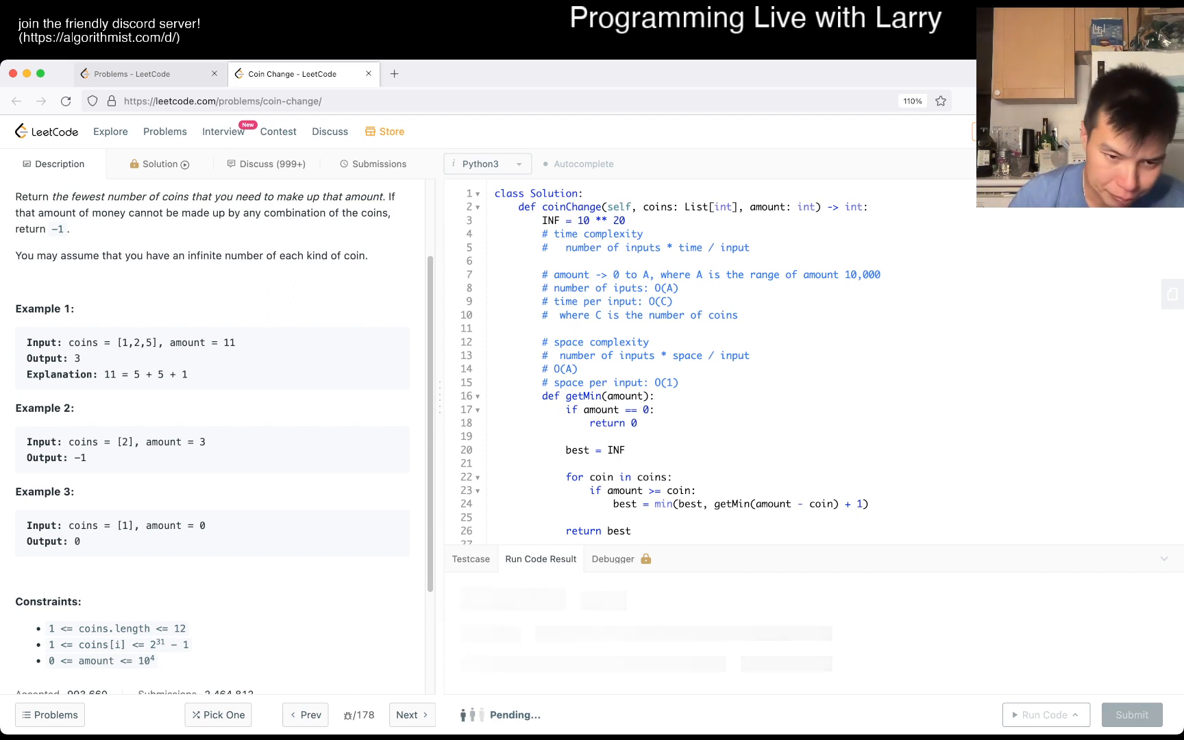
left_click(1045, 715)
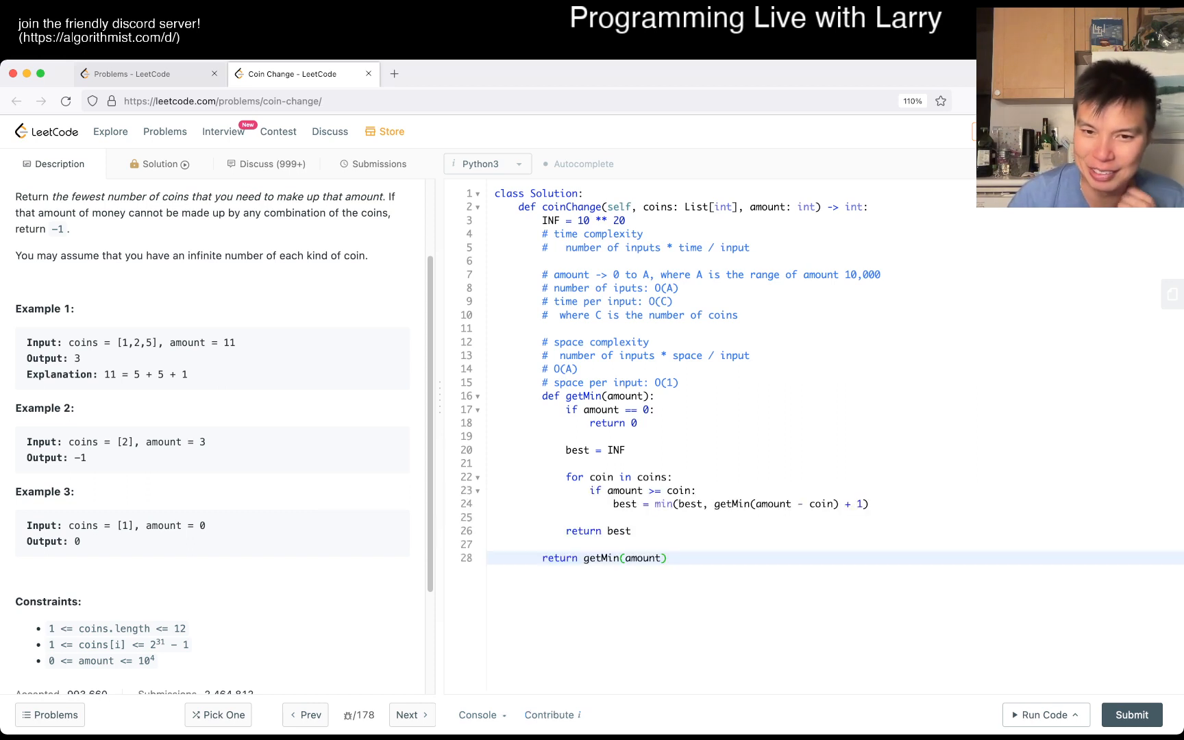
Store ans = getMin(amount) and add 'if ans >= INF:' to return -1.
type("ans")
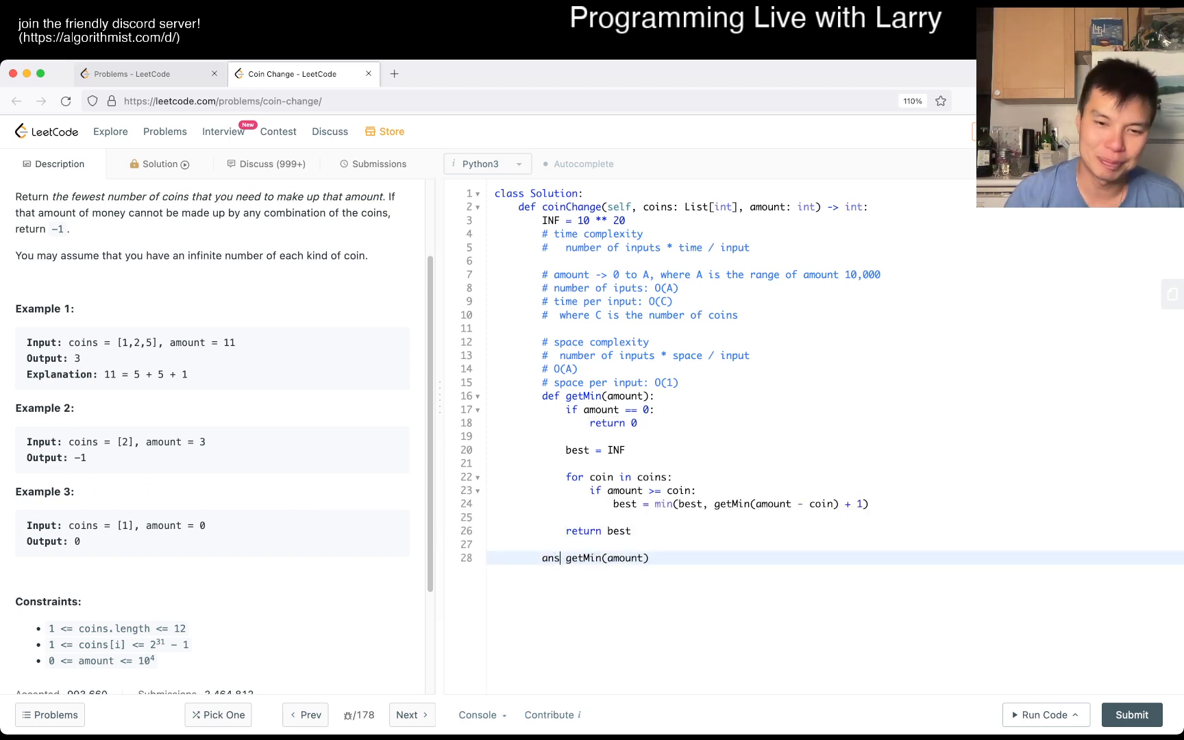
type("=")
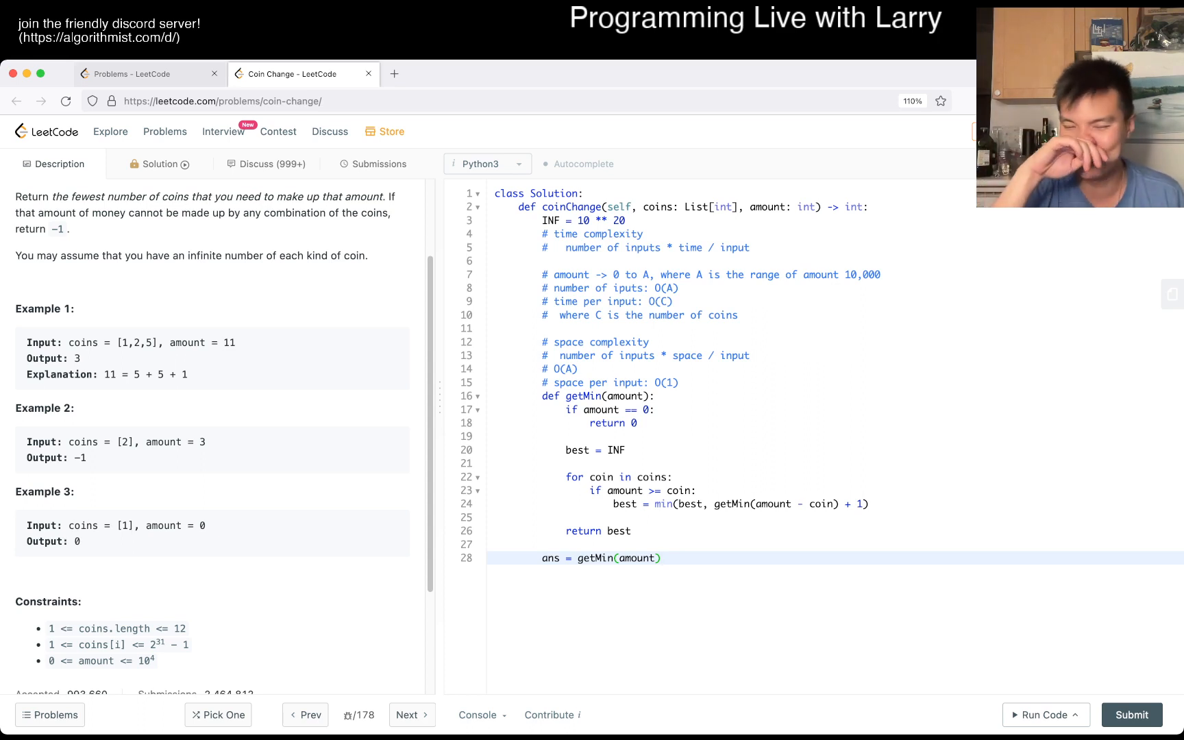
key("enter")
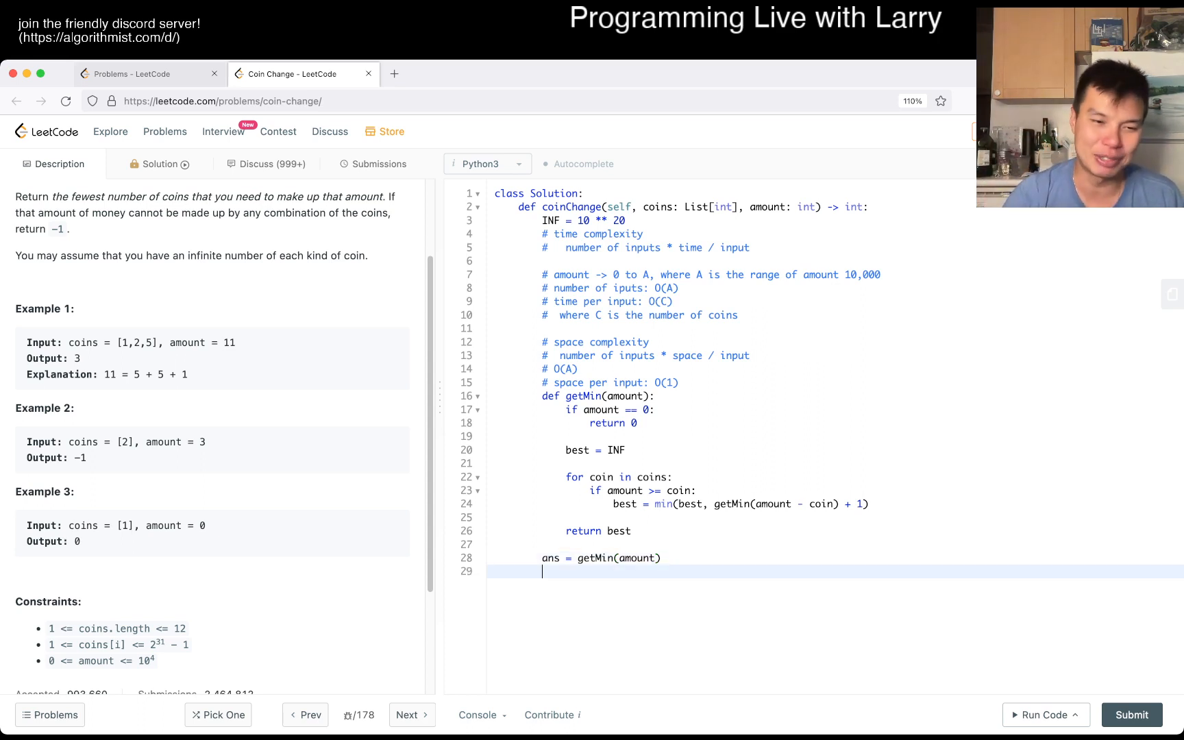
type("if")
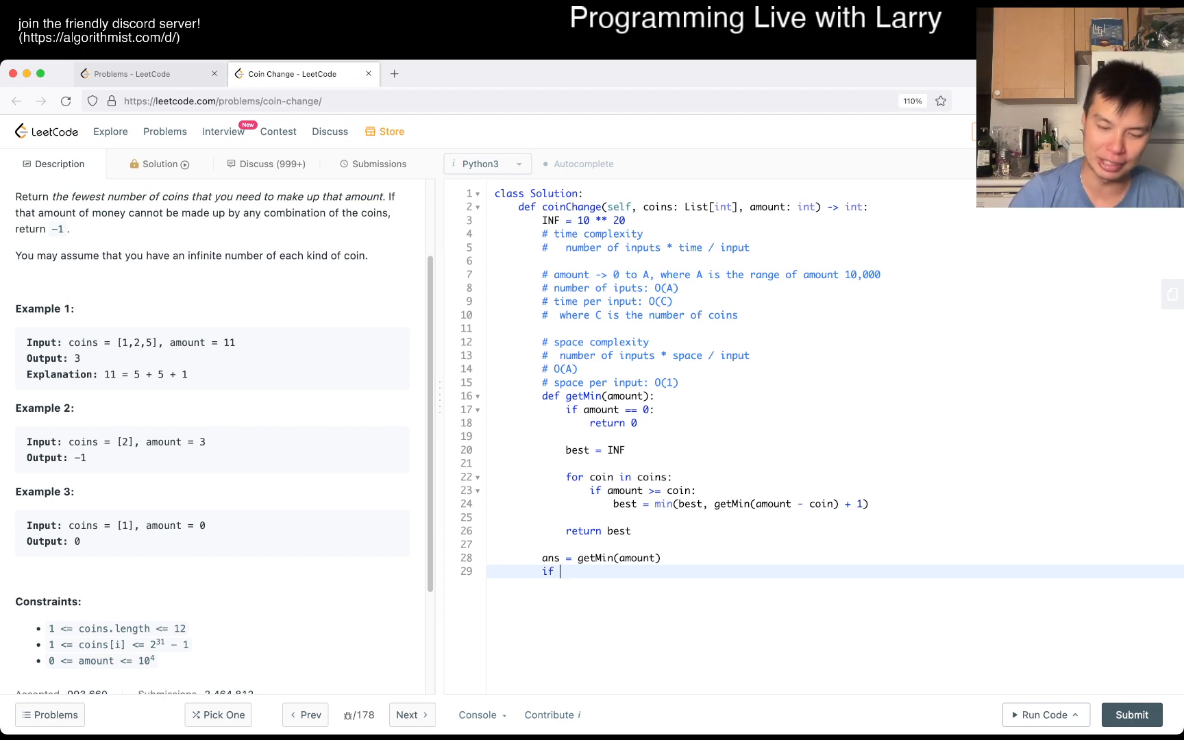
type("ans >= INF:")
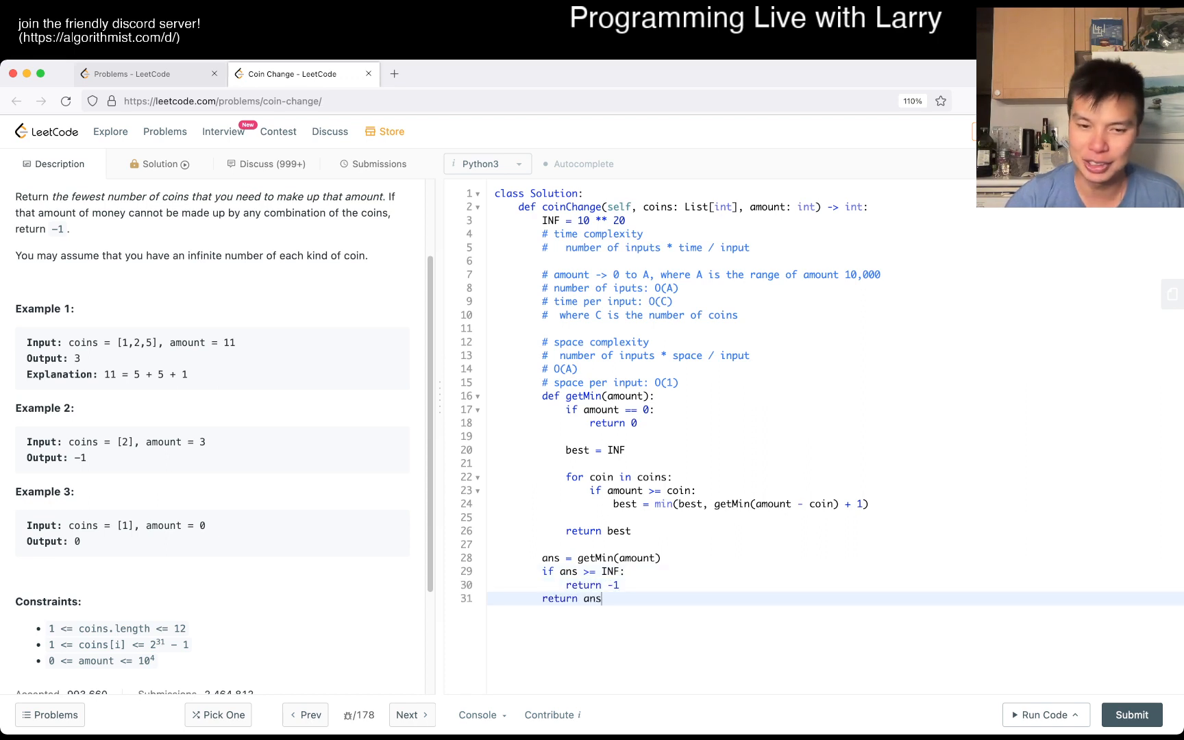
left_click(1041, 714)
type("has_cache = [")
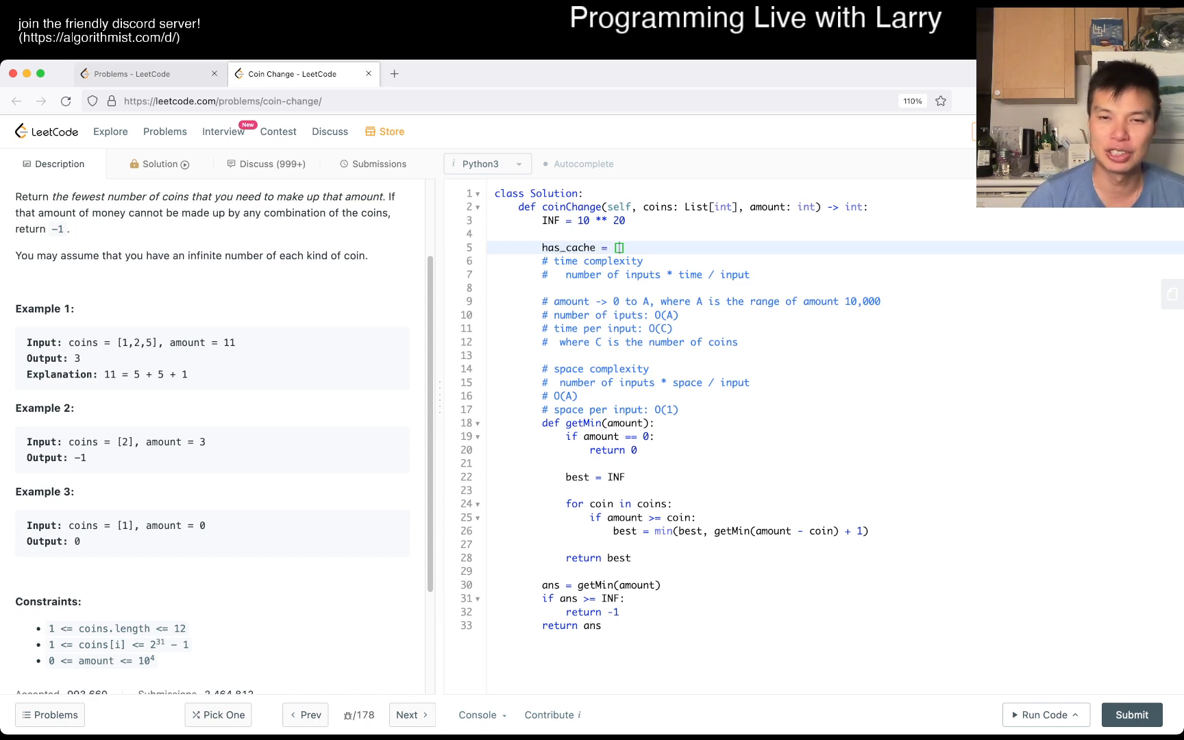
Initialise has_cache = [False] * (amount + 1) and cache = [None] * (amount + 1).
type("False")
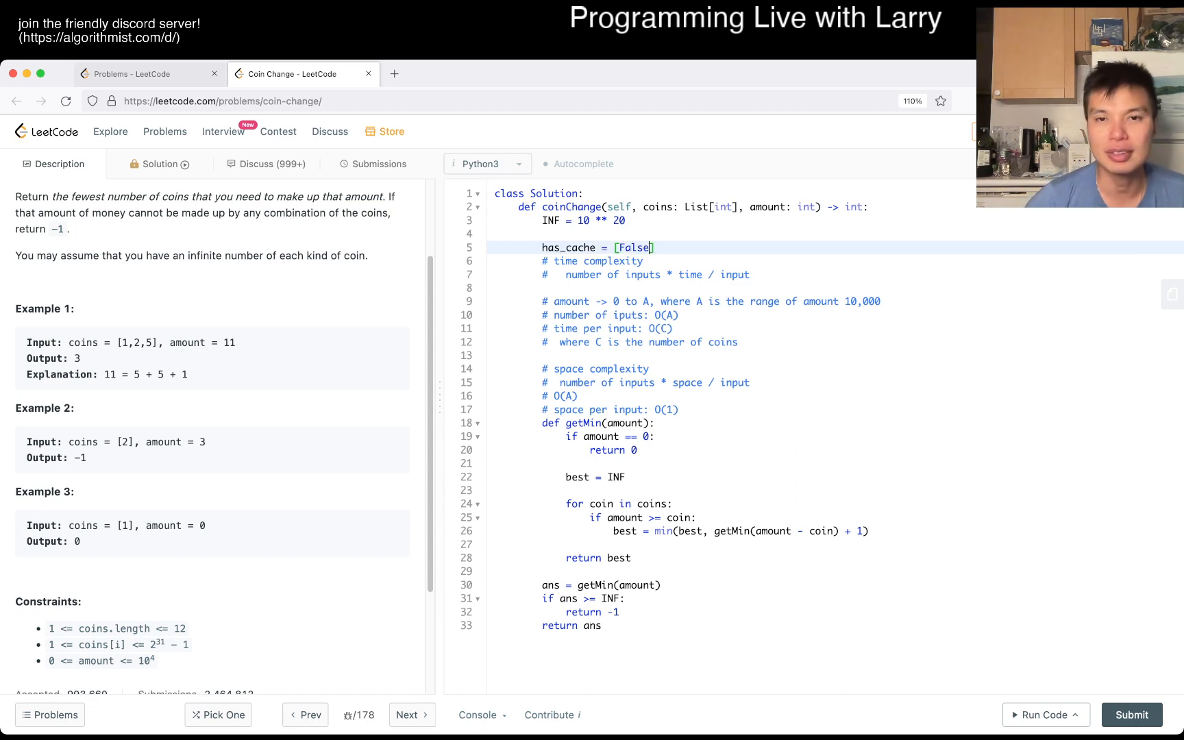
type("* (amou")
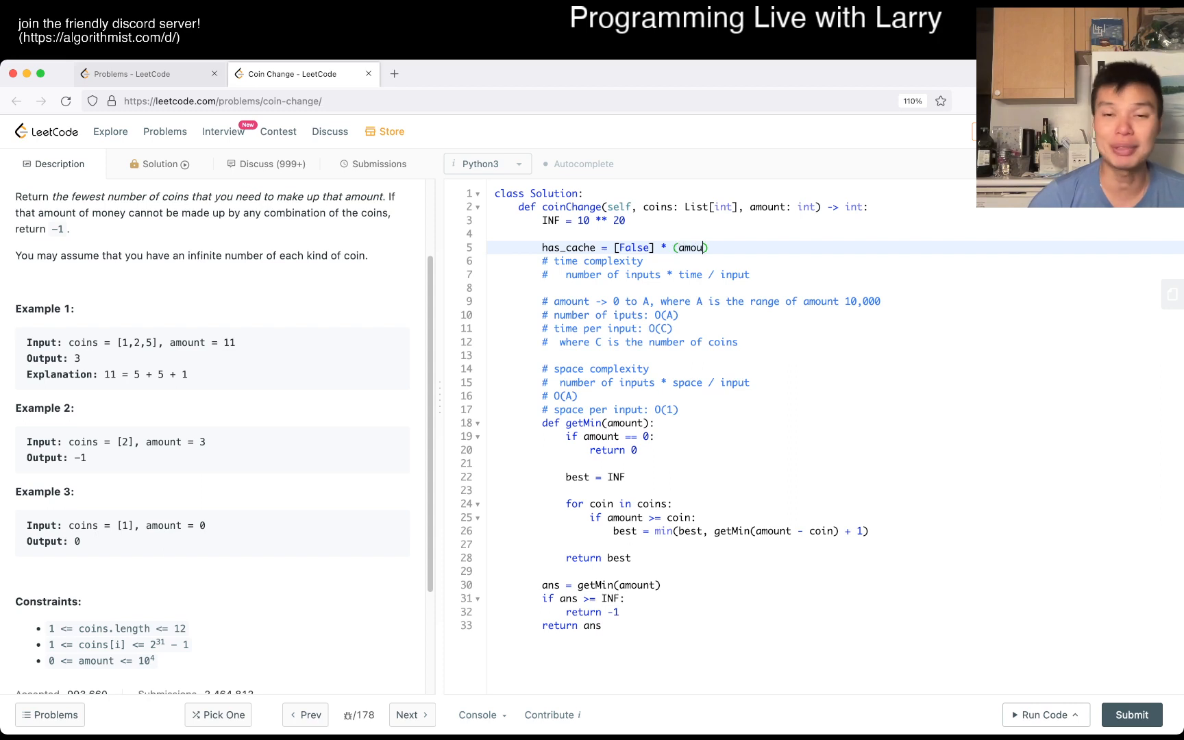
type("n + 1)")
type("cache = [")
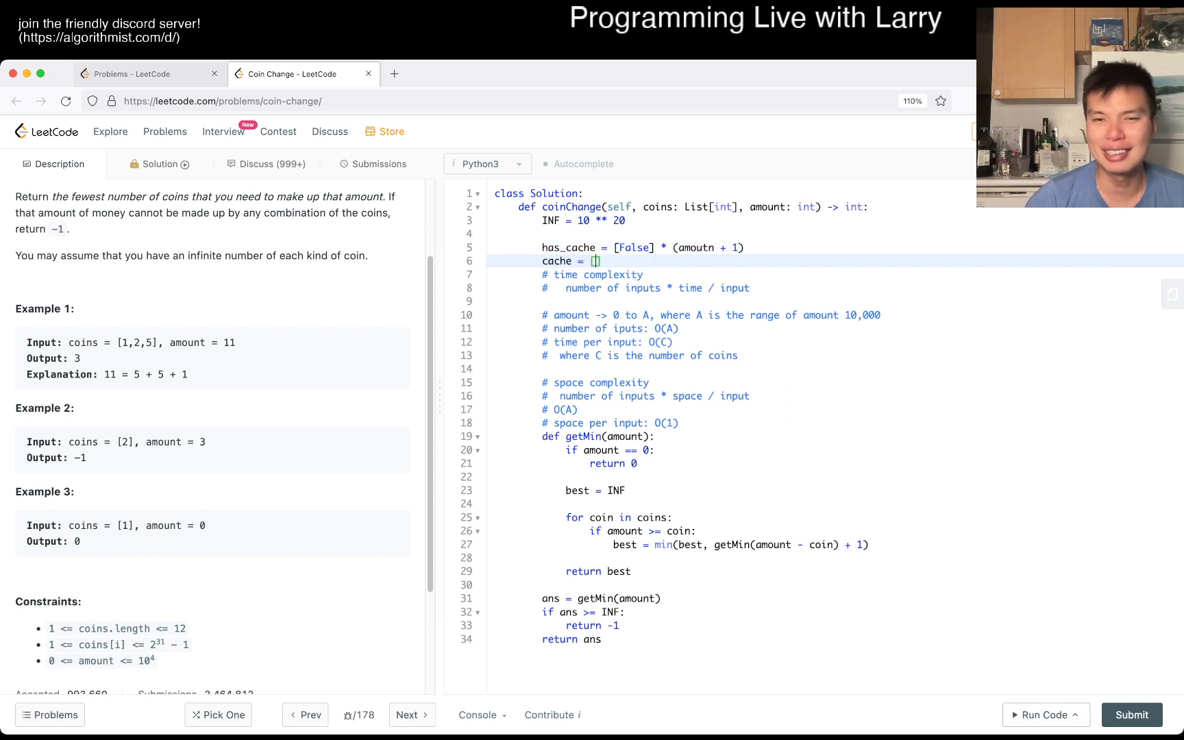
type("None] *")
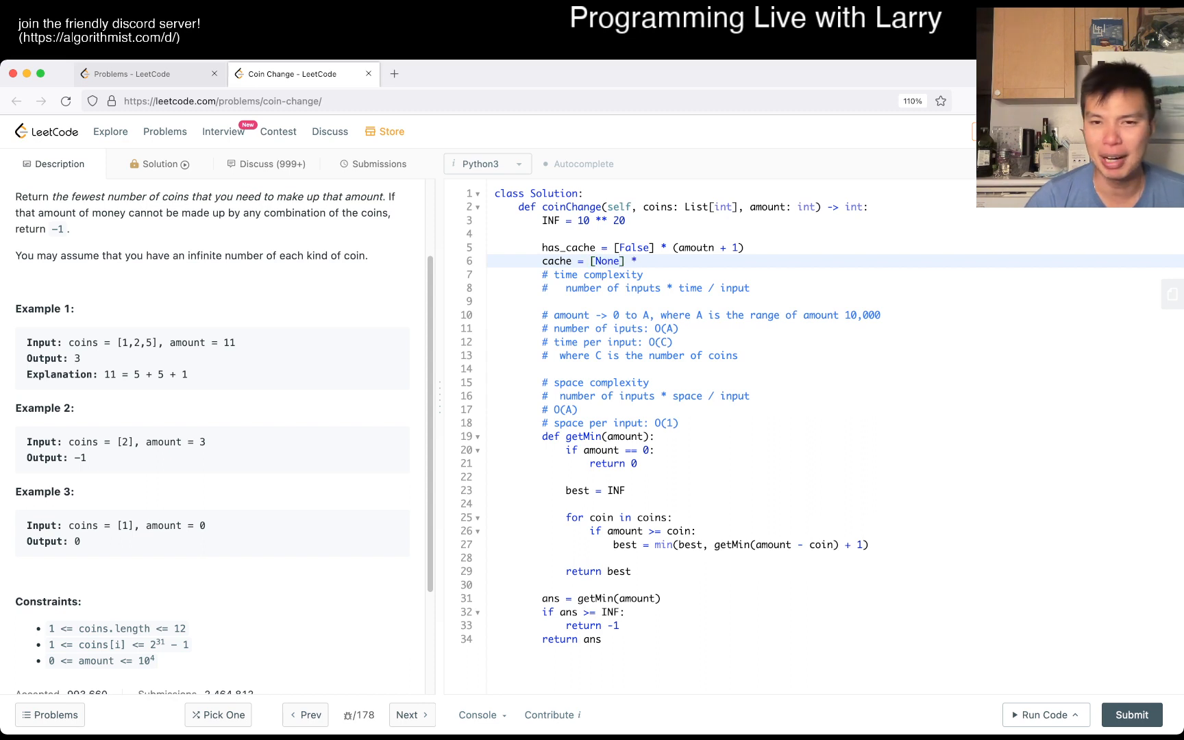
type("(amount + 1)")
type("if am")
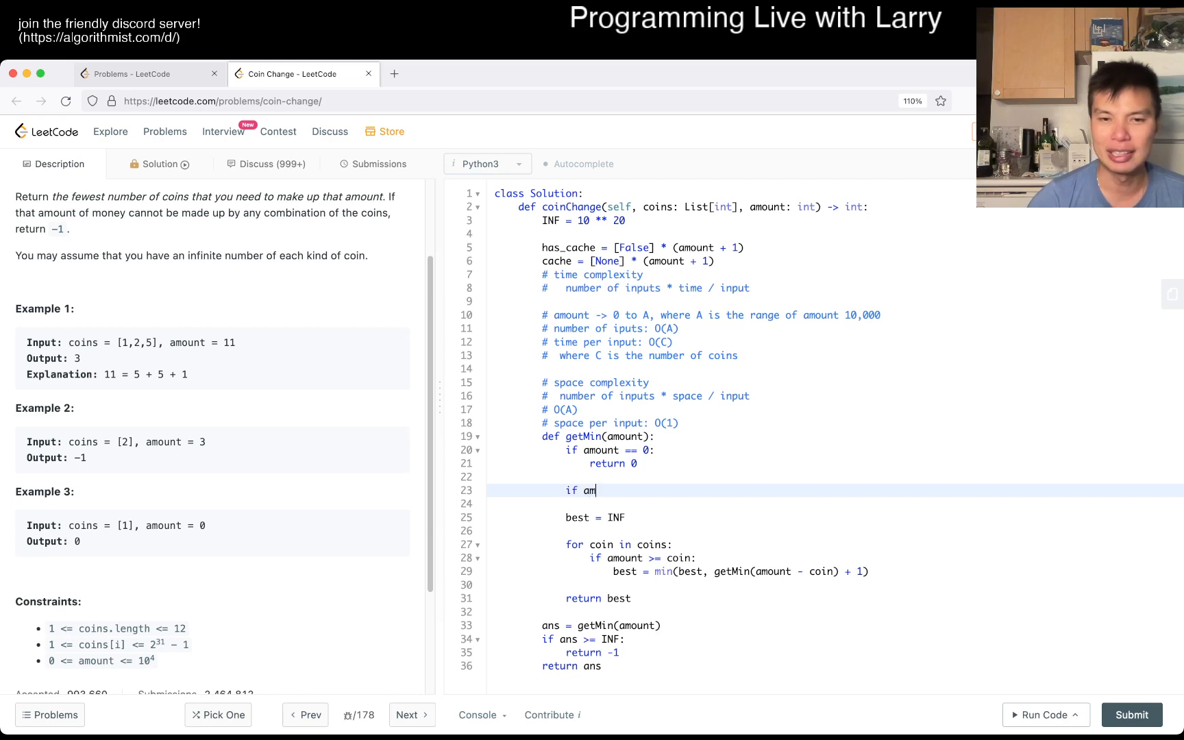
Return the cached value when has_cache[amount] is set, and cache best before returning.
type("has_cach")
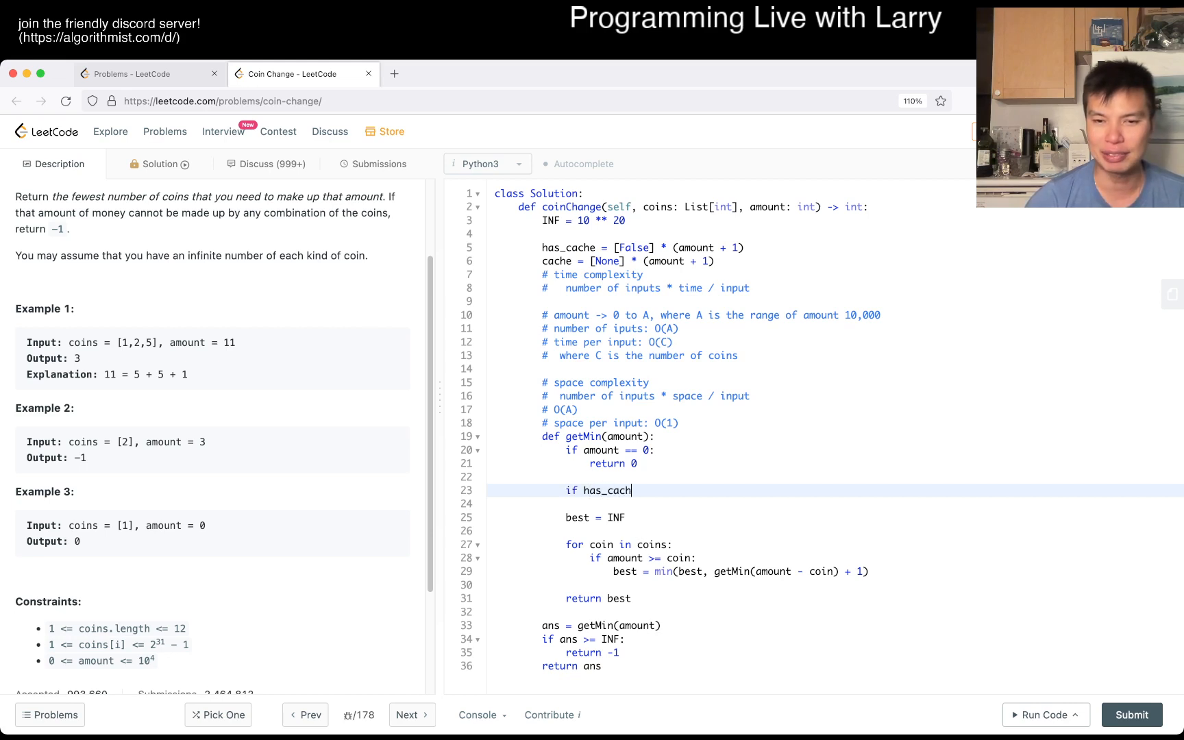
type("e[amount]:")
left_click(836, 504)
type("return cache[amount")
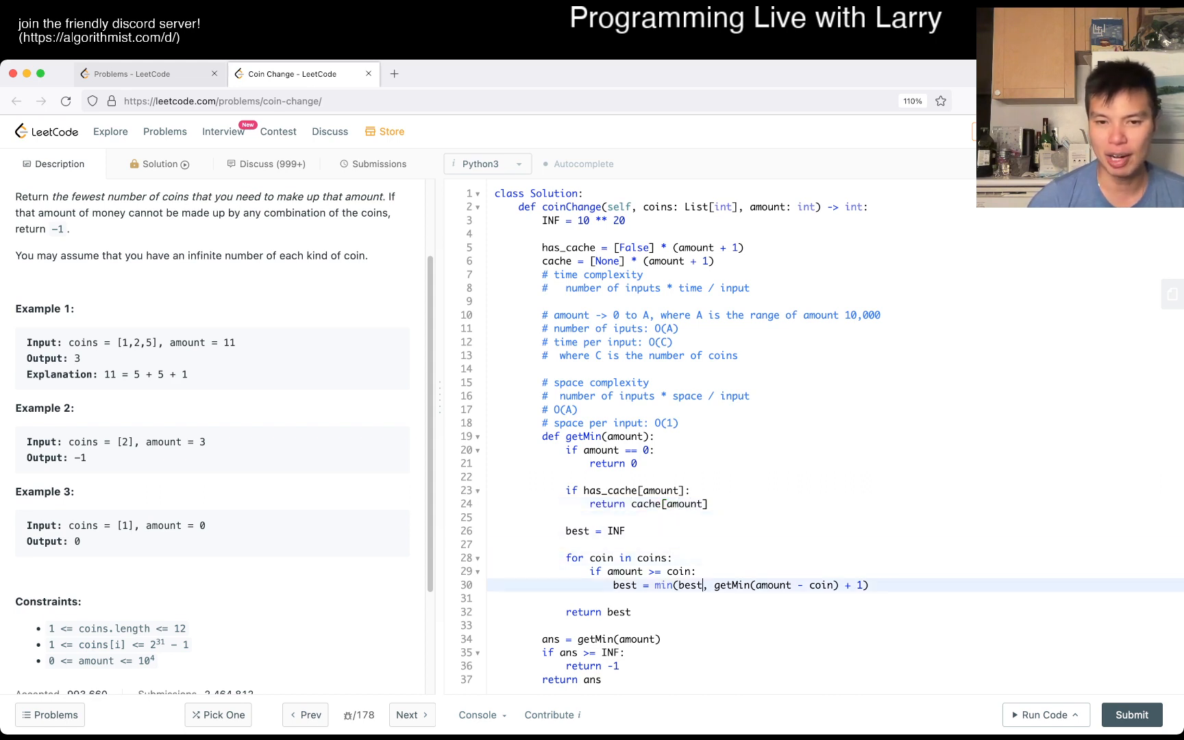
type("has_cach")
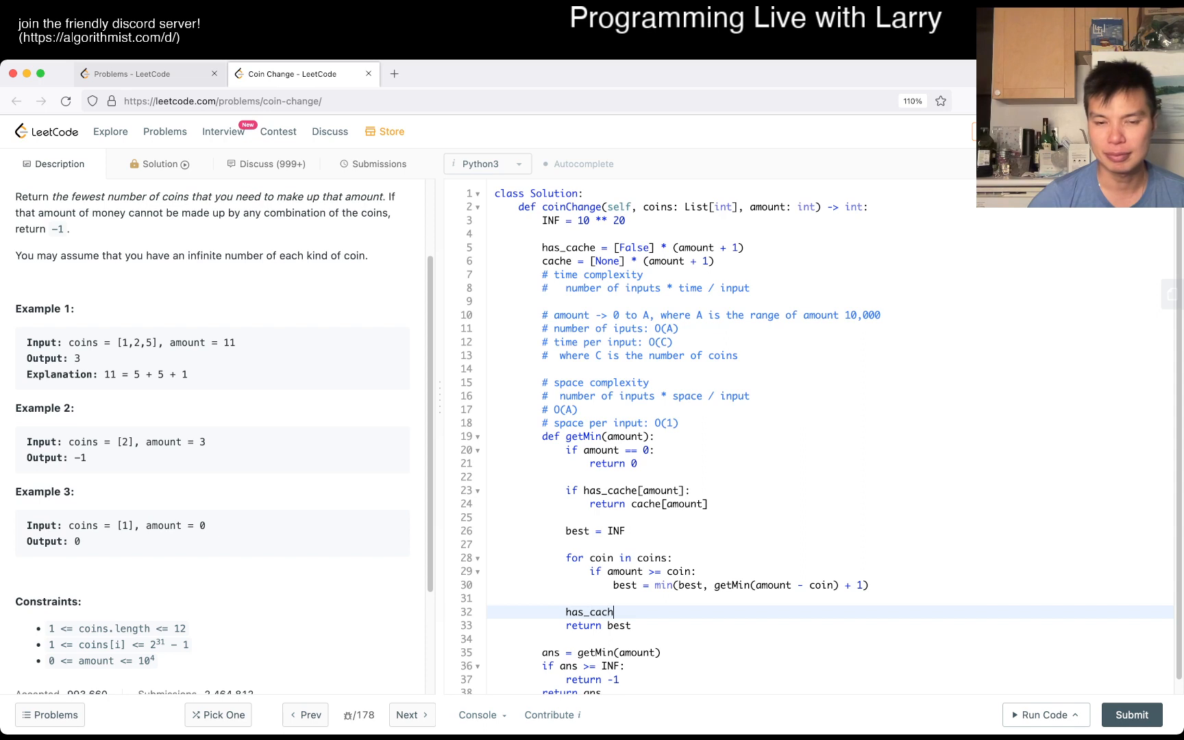
type("e[amount] = True")
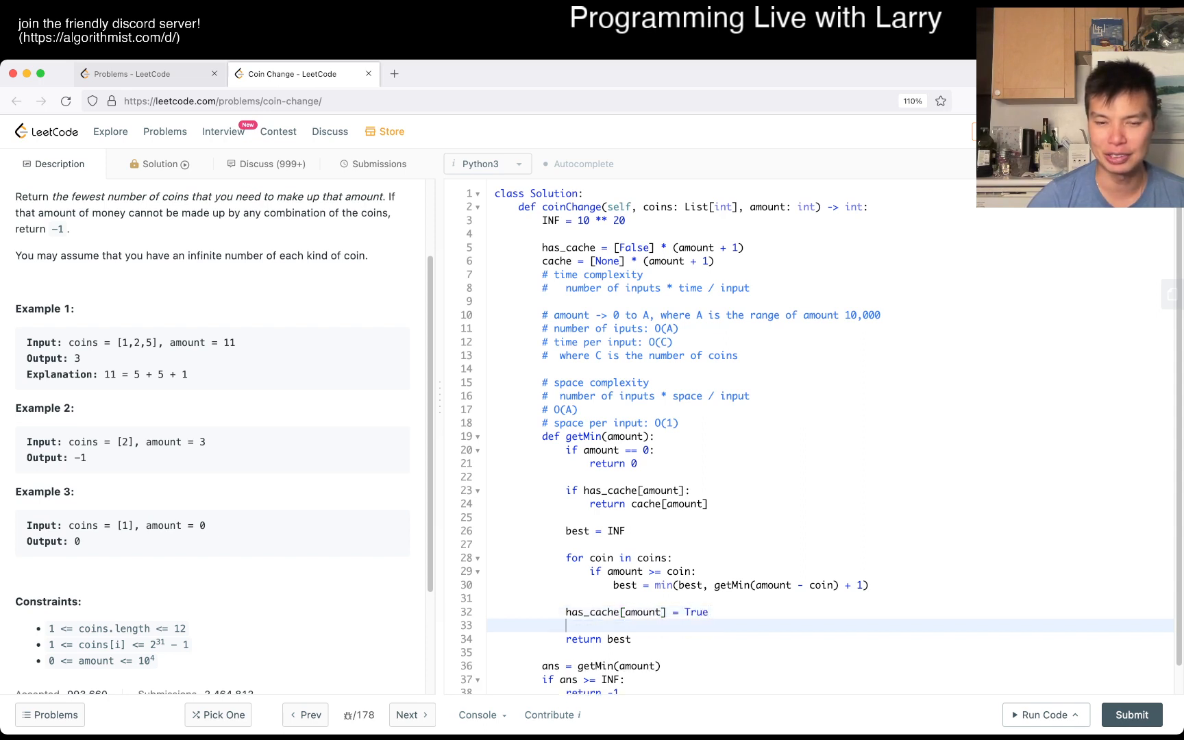
type("cache[ao")
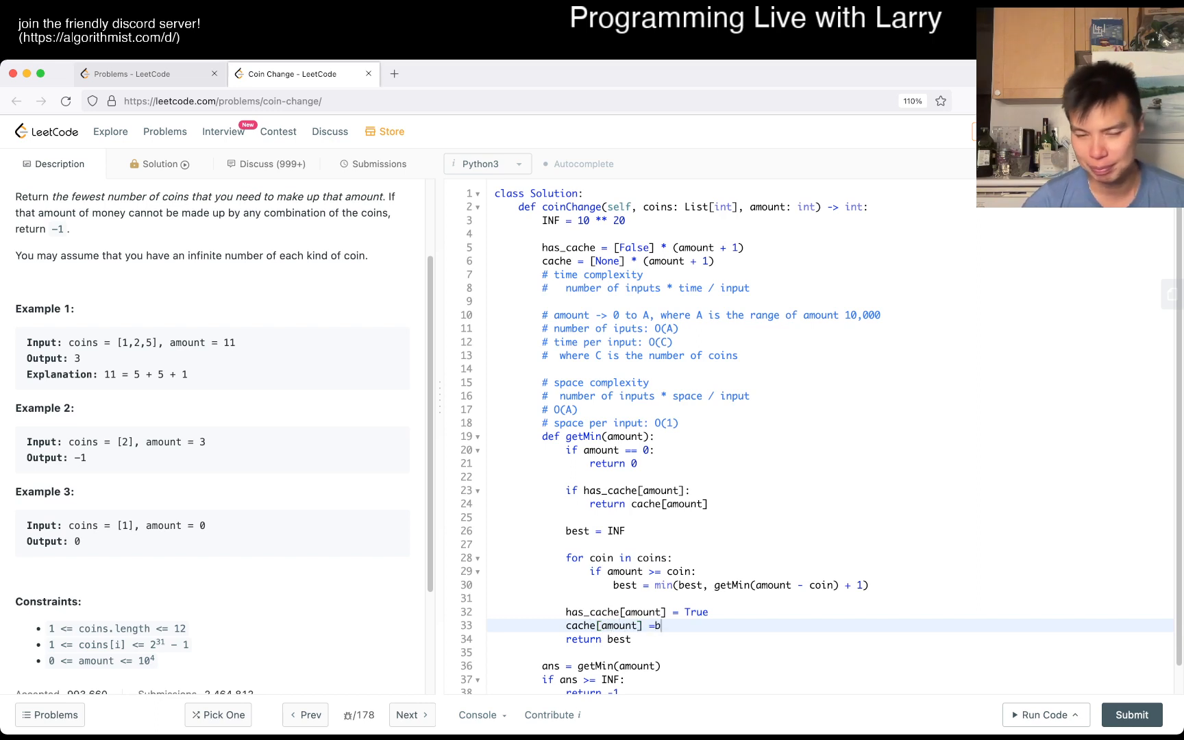
type("est")
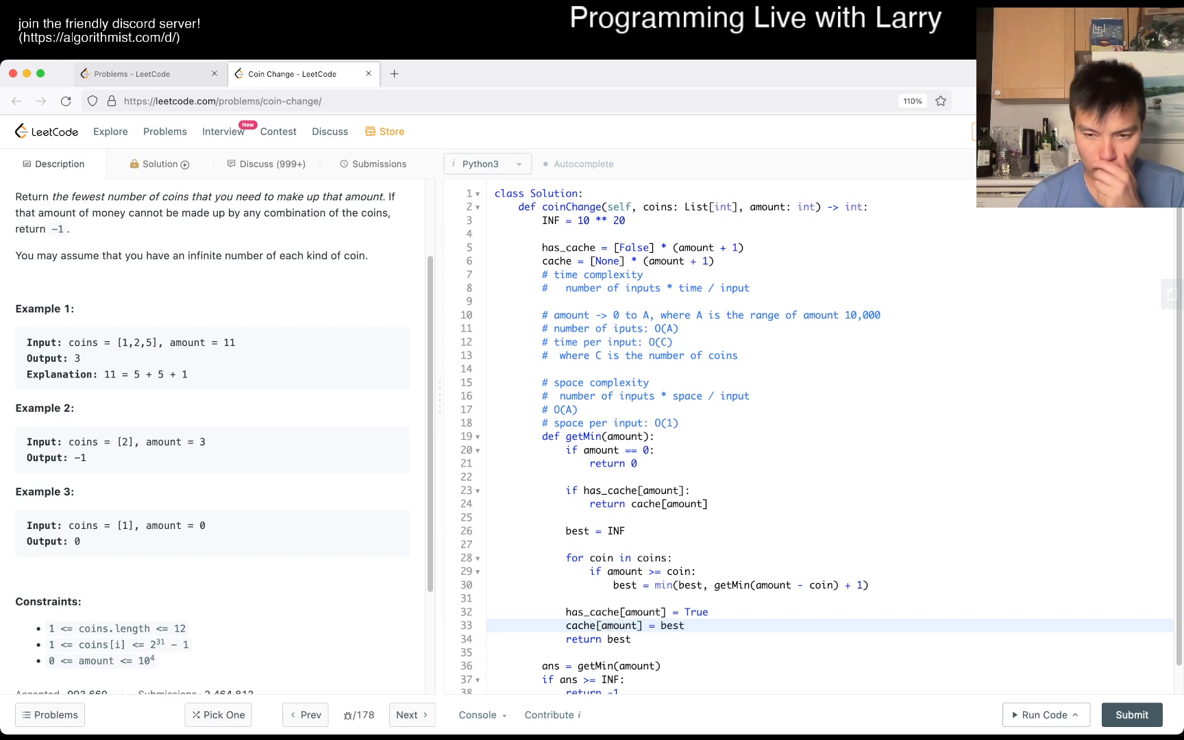
Run the memoized Coin Change solution on the examples, then submit it for judging.
left_click(1043, 715)
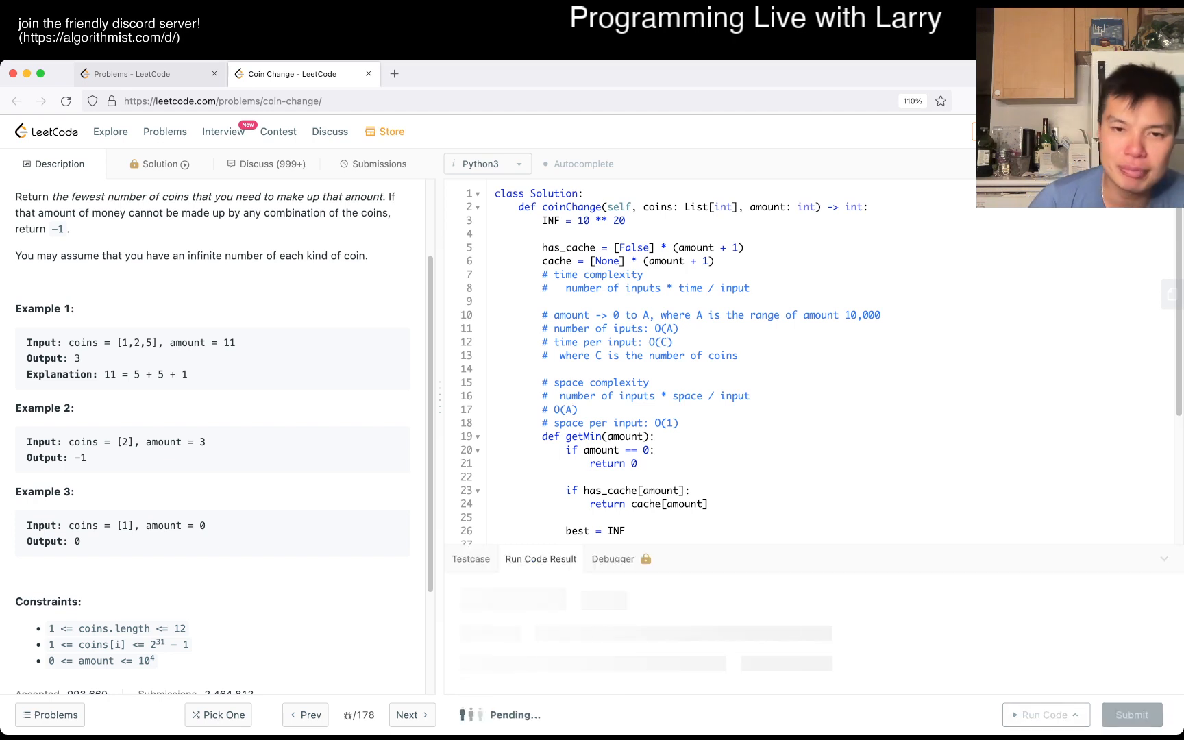
left_click(1044, 715)
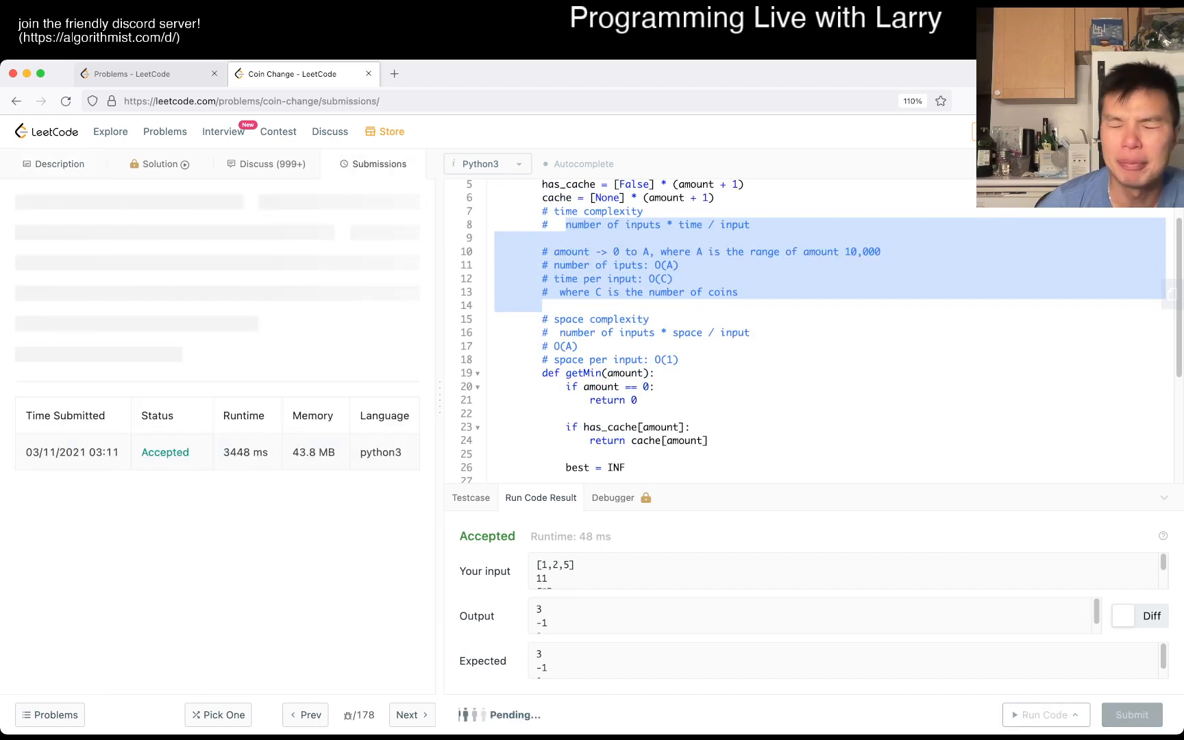
scroll("down", 3)
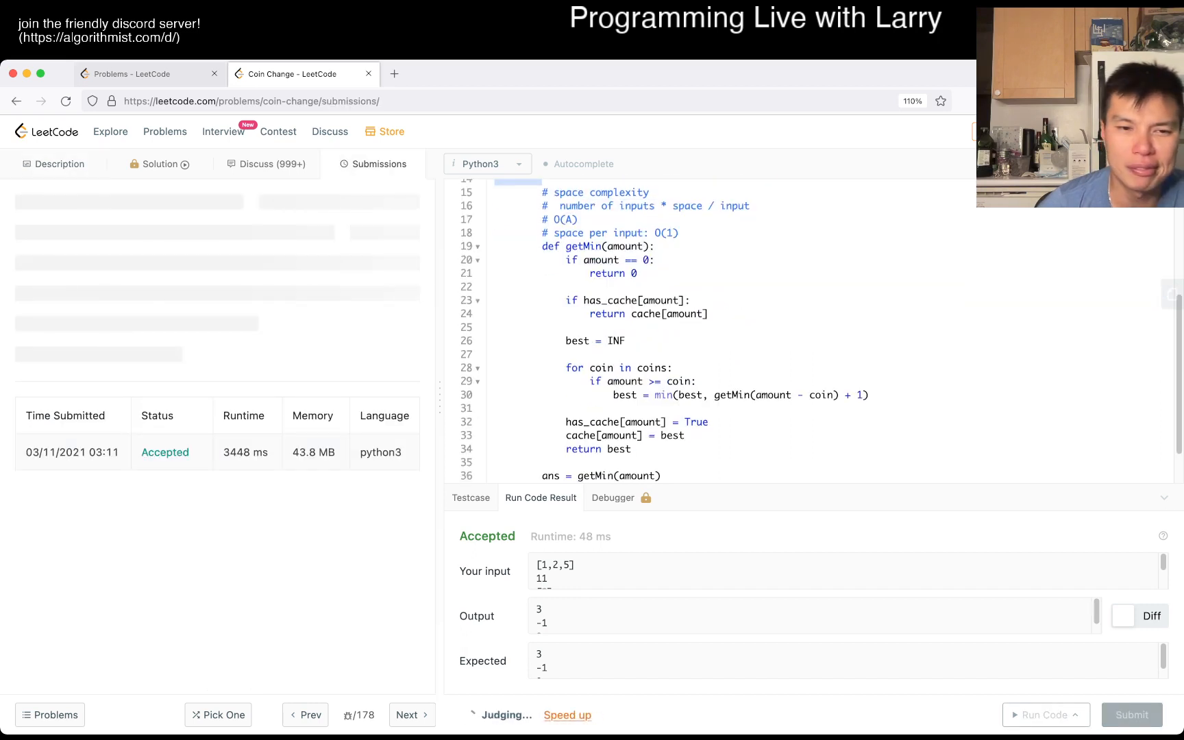
left_click(1131, 714)
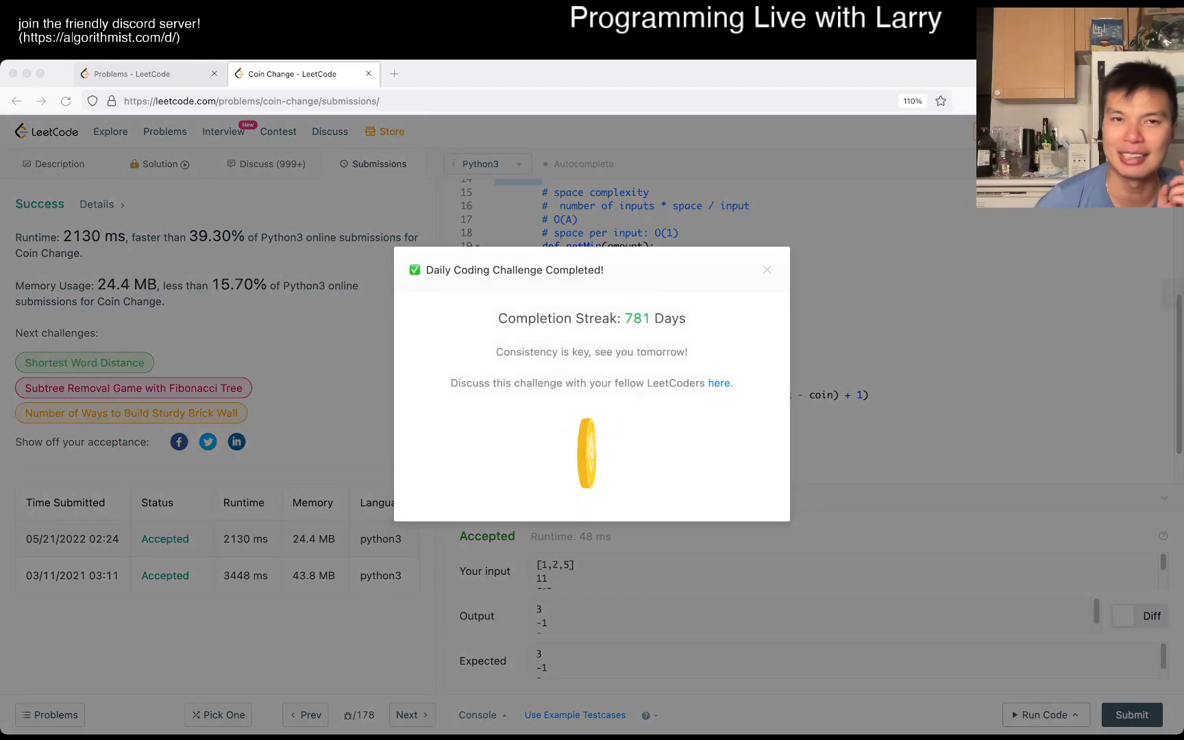
Dismiss the daily challenge notice, close the submission detail tab, and return to Description.
left_click(767, 269)
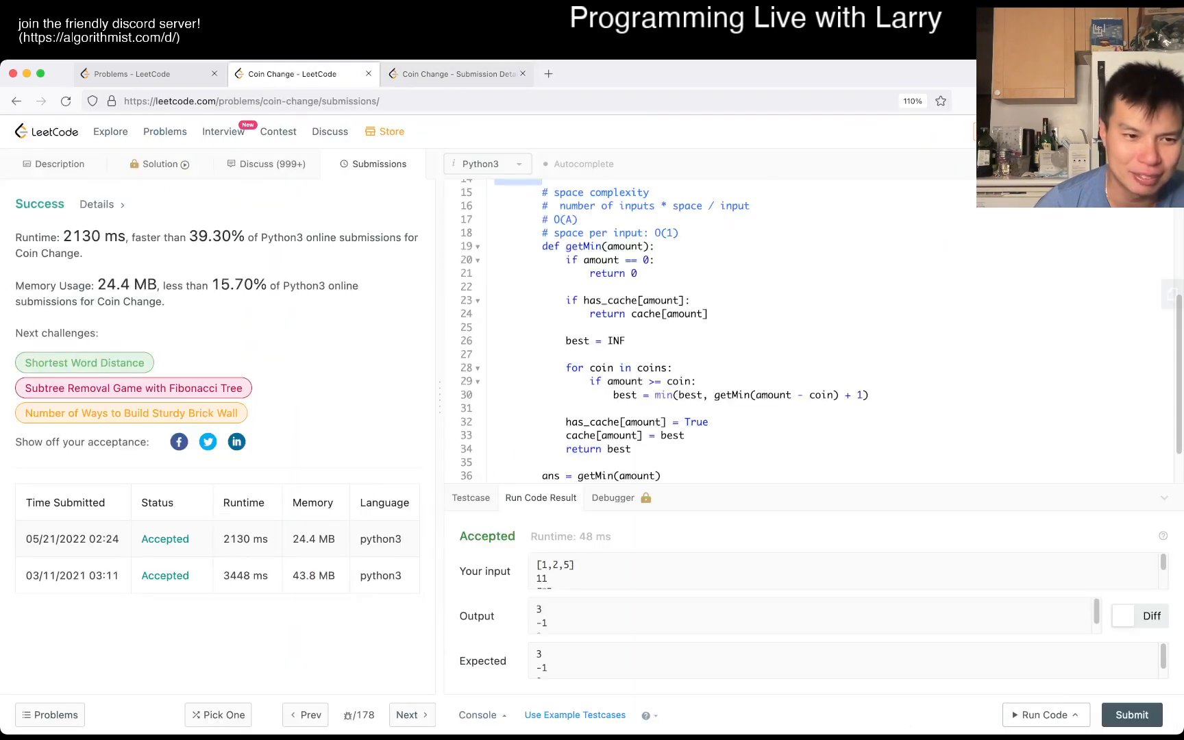
left_click(453, 74)
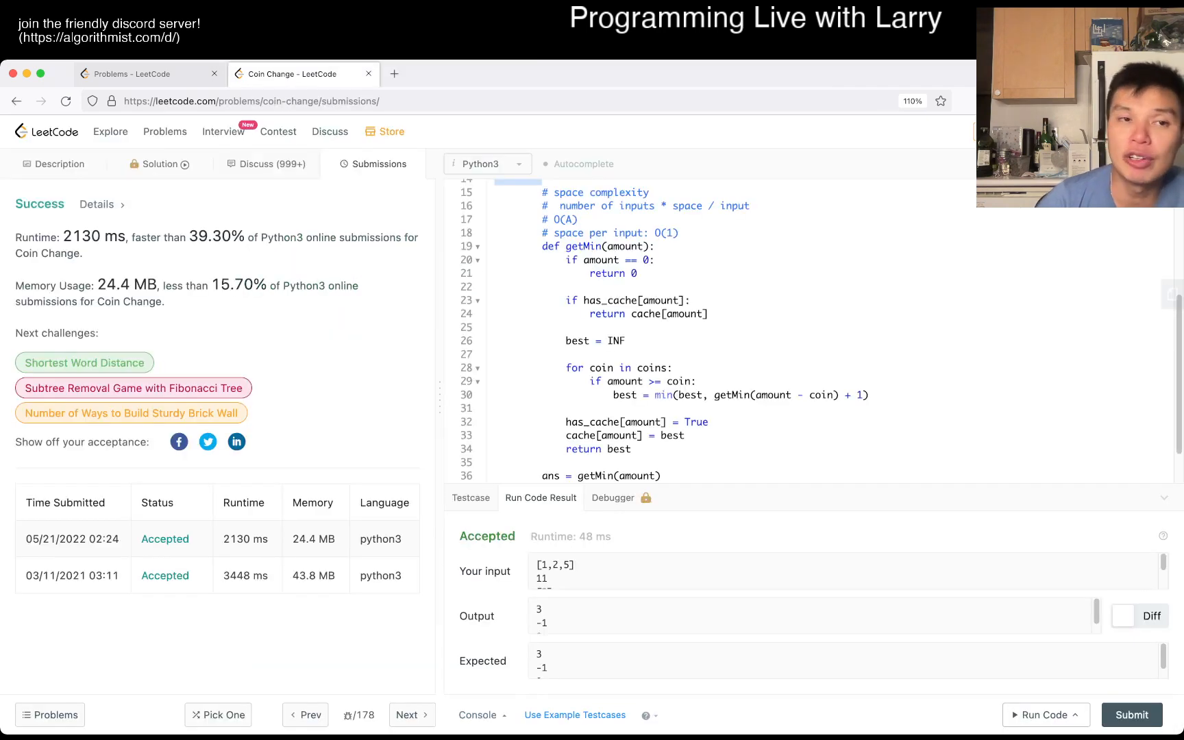
left_click(59, 164)
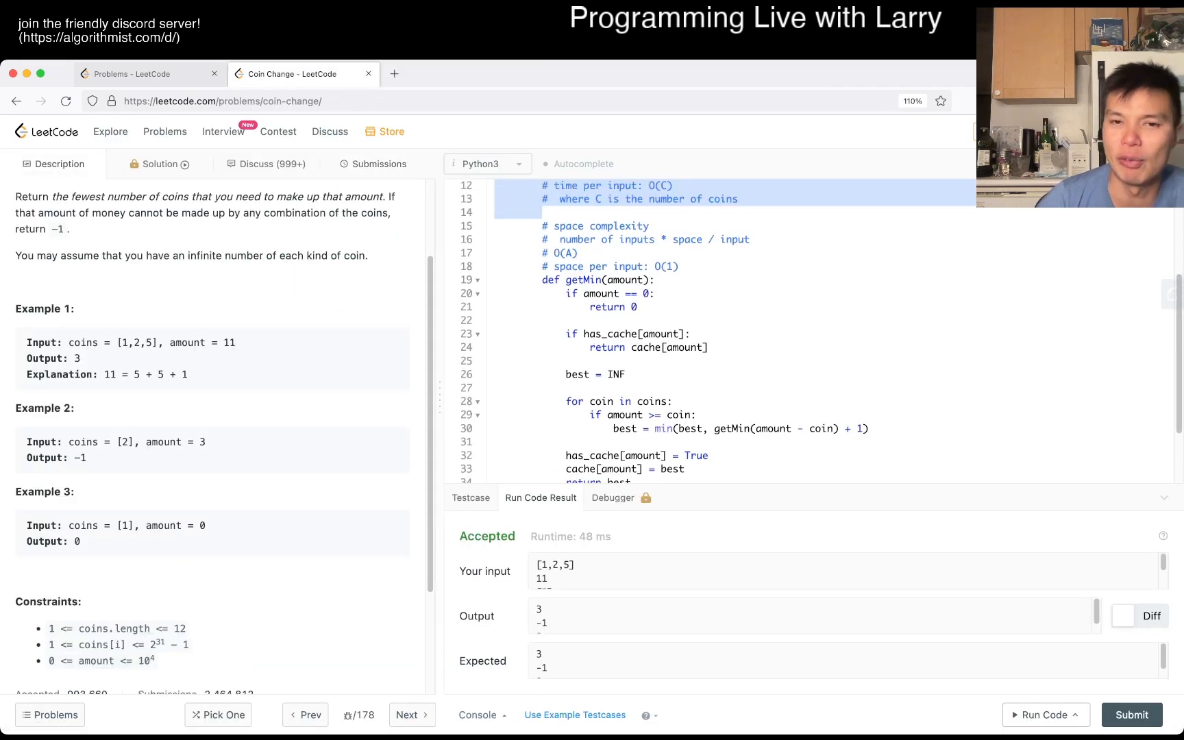